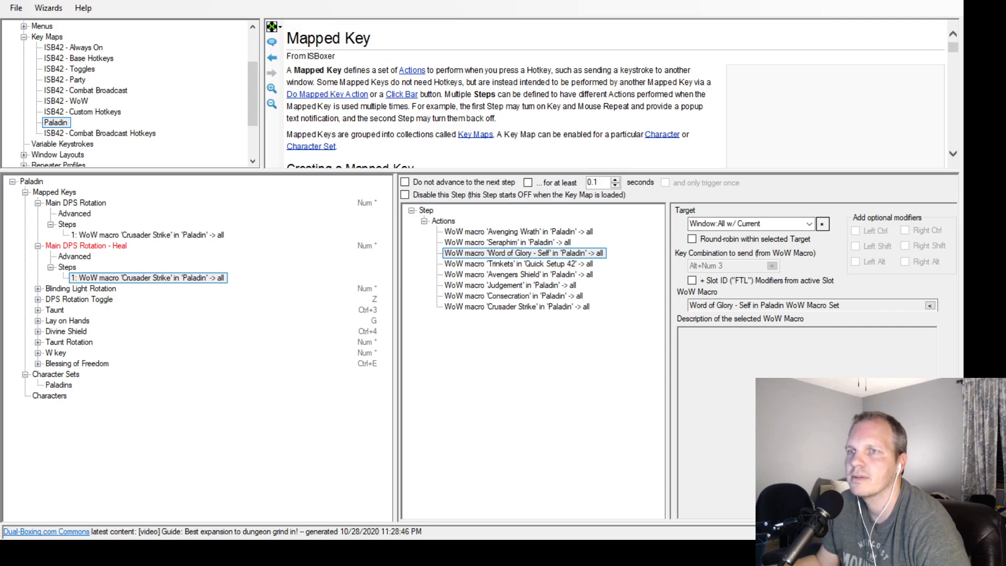
Review the Main DPS Rotation and Main DPS Rotation - Heal keys in the Paladin key map
click(83, 245)
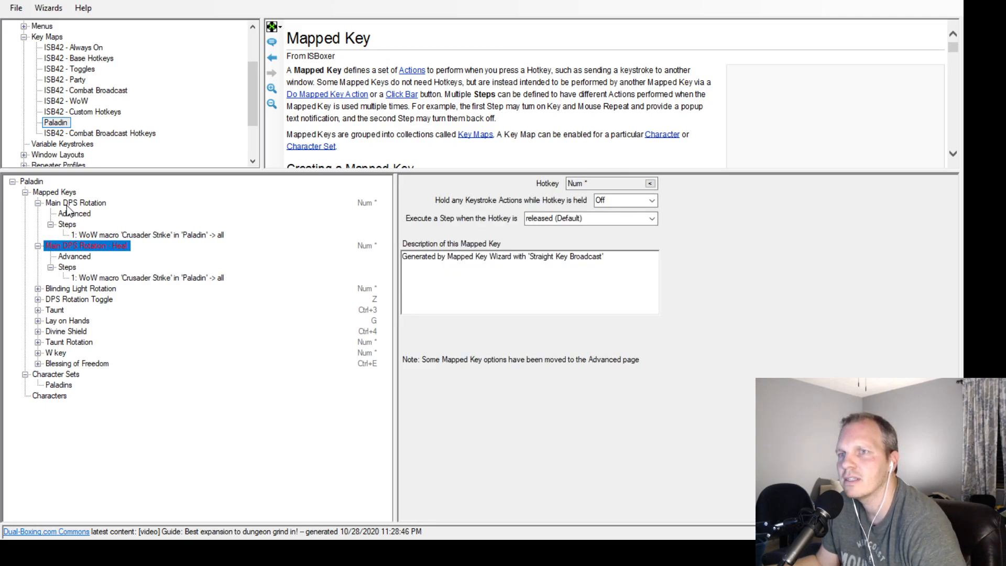
click(75, 203)
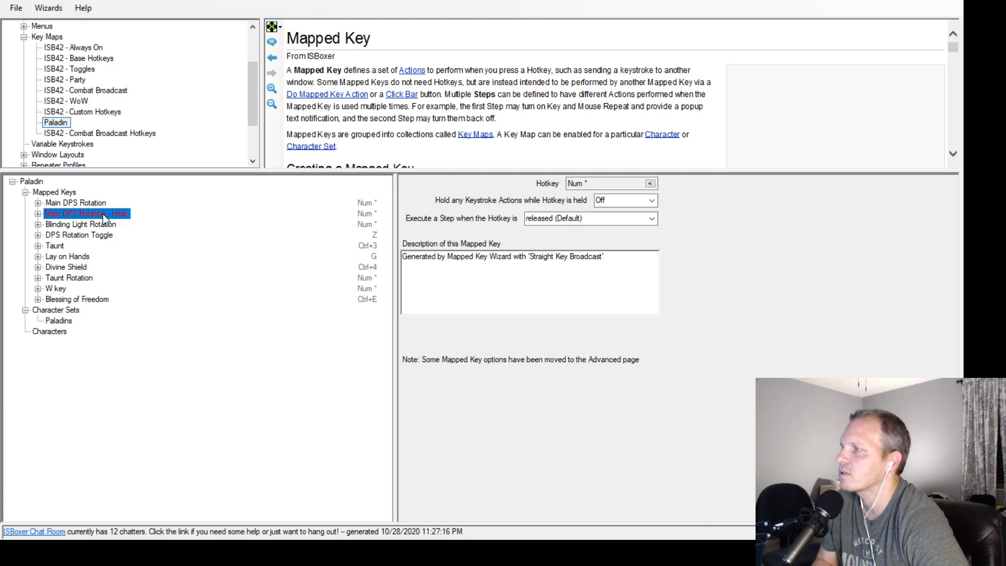
mouse_move(105, 218)
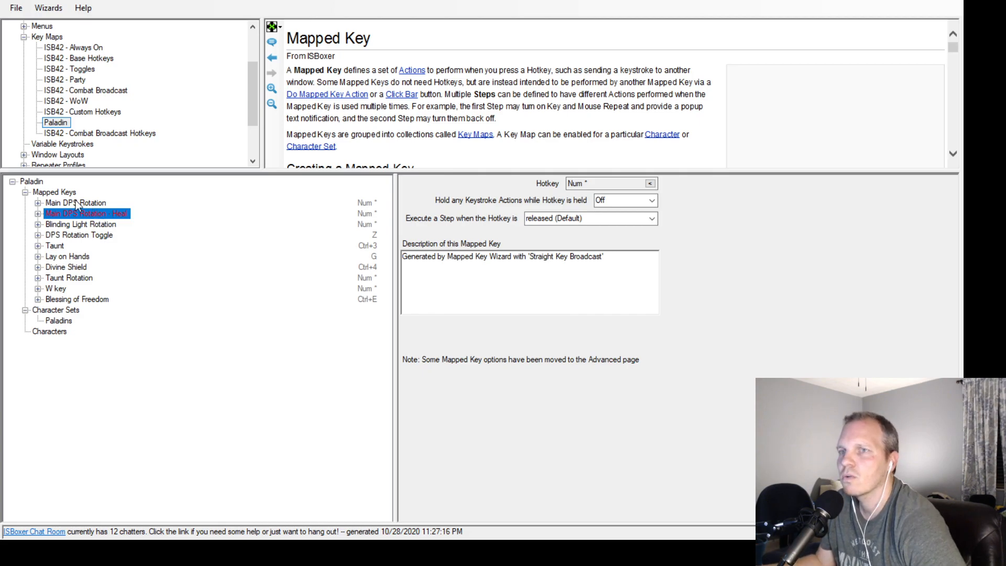
click(77, 202)
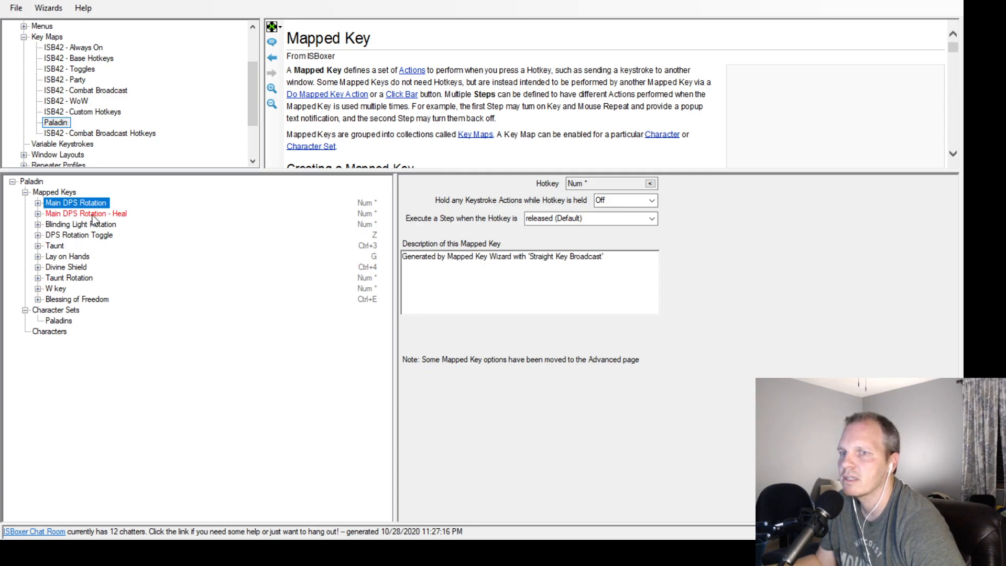
mouse_move(378, 205)
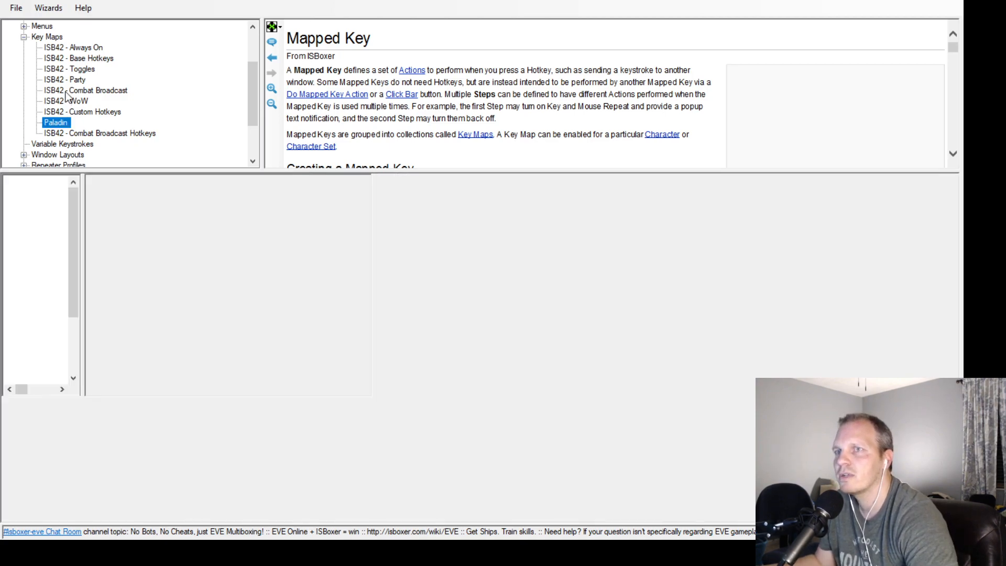
Show the Combat Broadcast key map's Melee IWT key and its interact-with-target action details
click(89, 90)
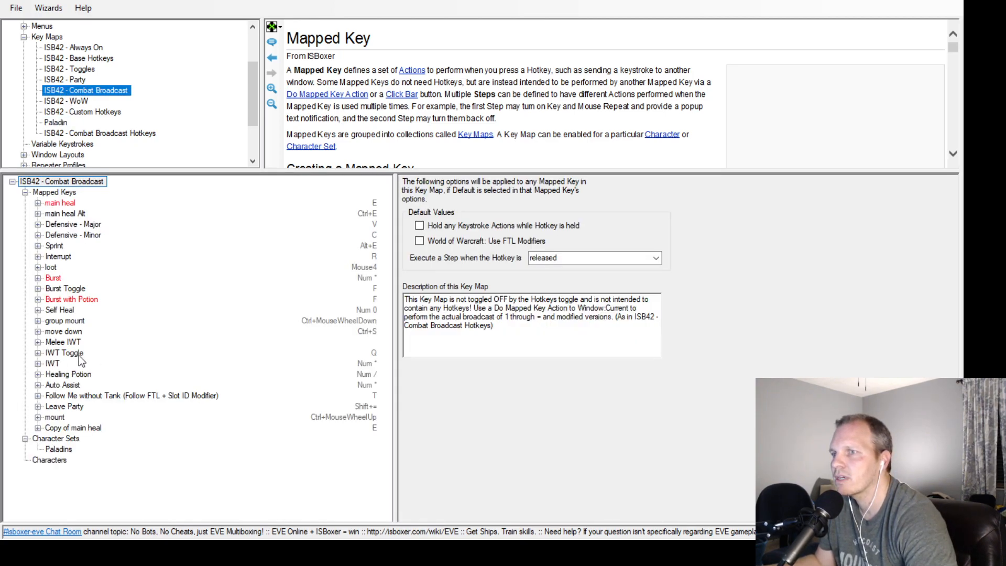
click(53, 363)
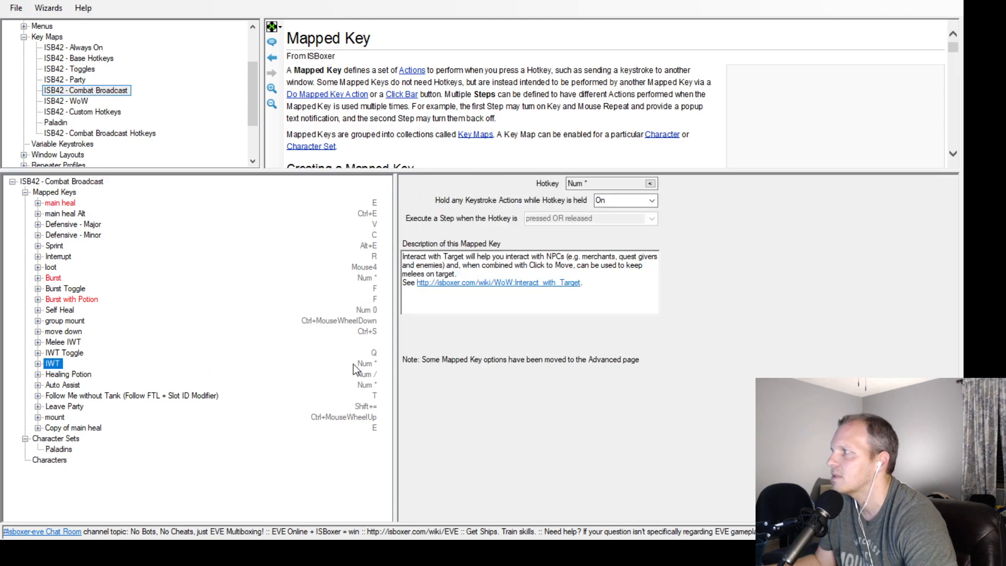
mouse_move(209, 341)
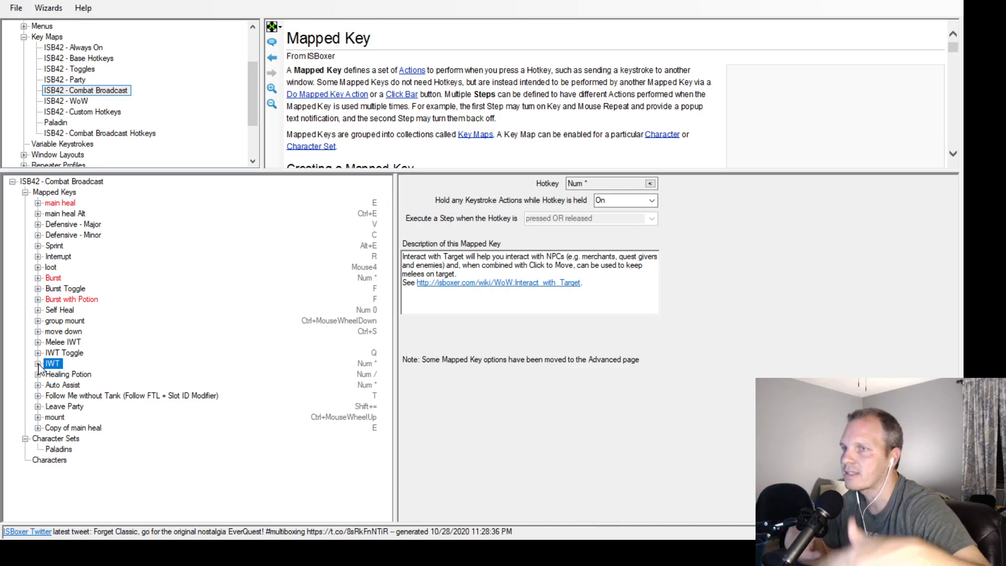
mouse_move(142, 333)
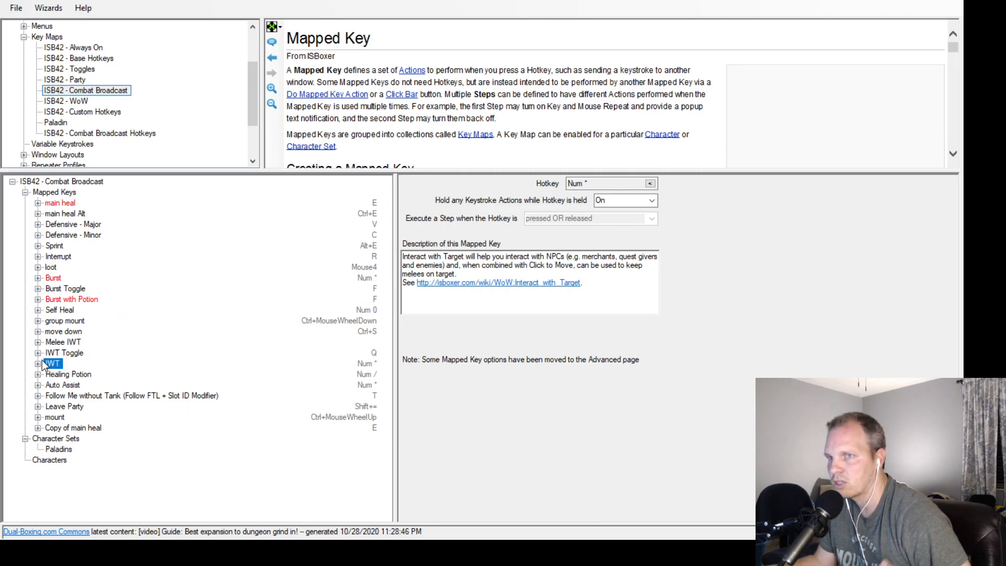
click(39, 363)
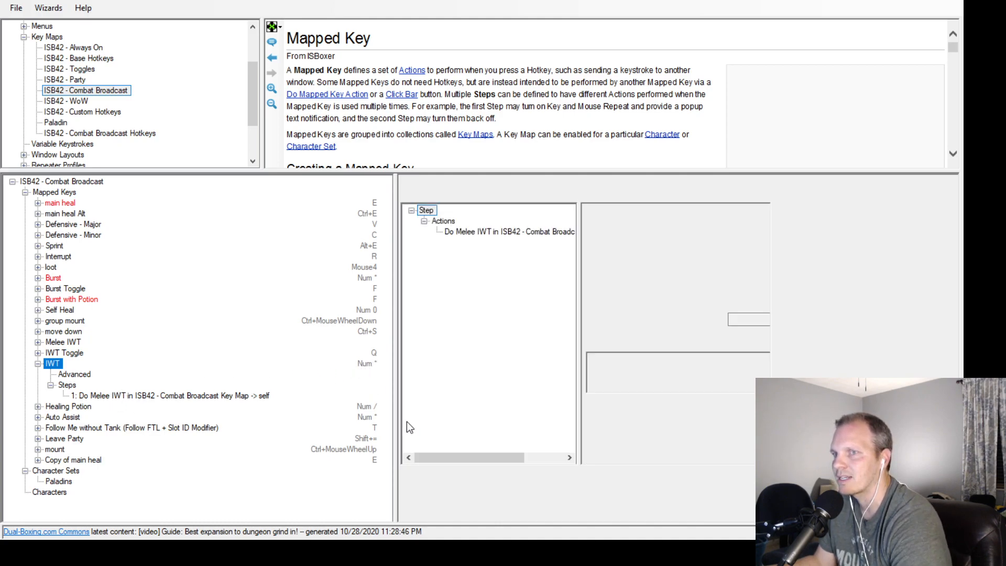
click(168, 395)
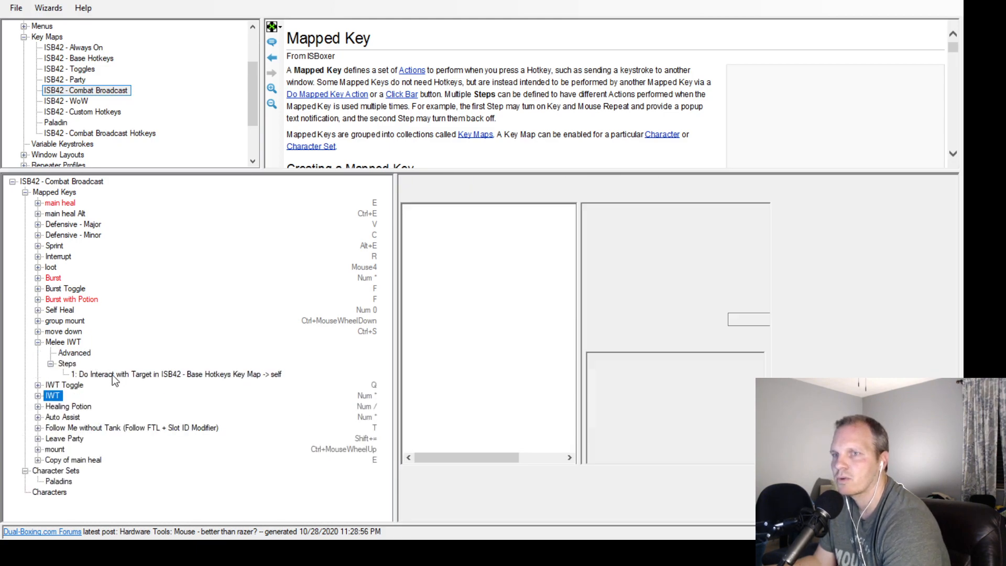
click(173, 374)
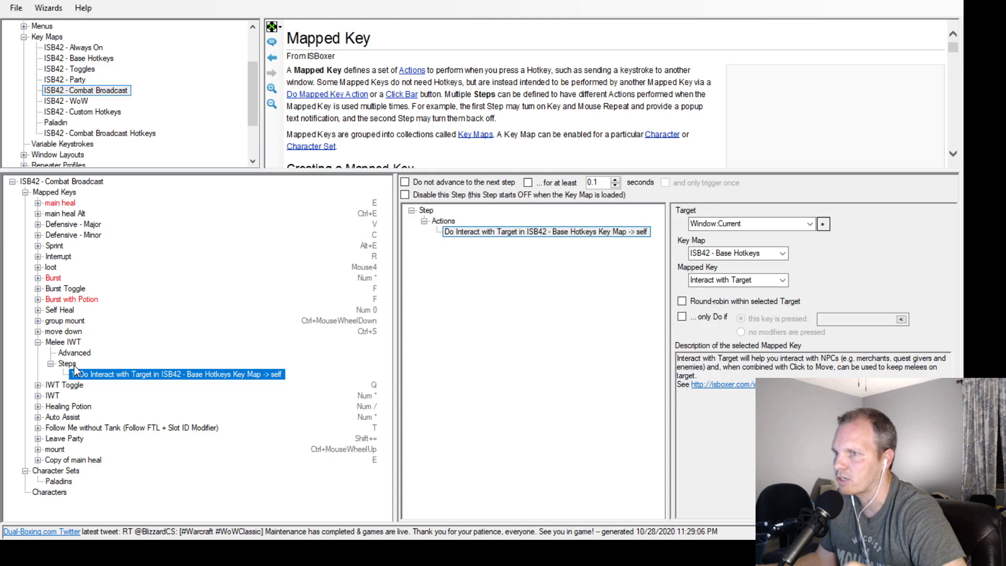
click(60, 342)
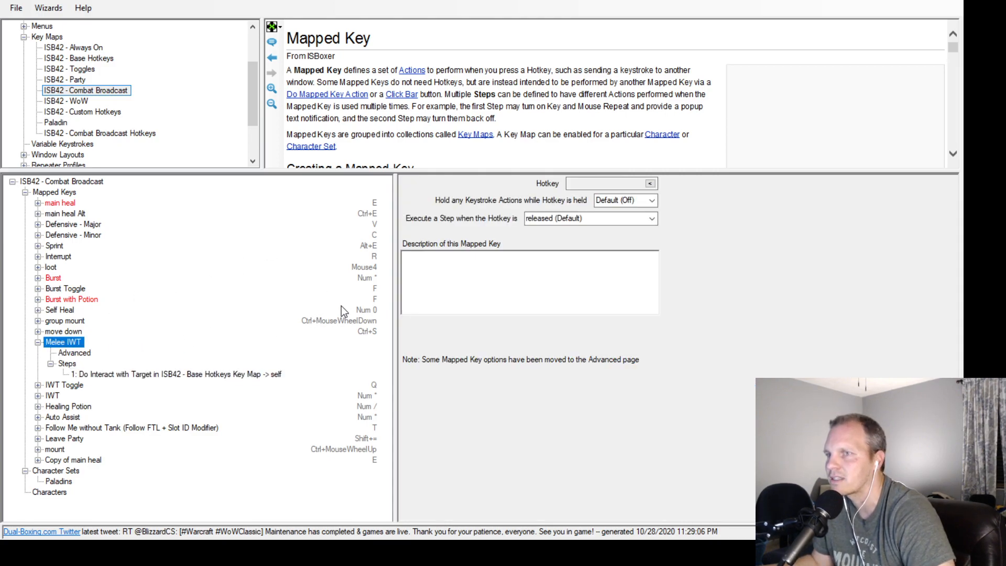
click(179, 373)
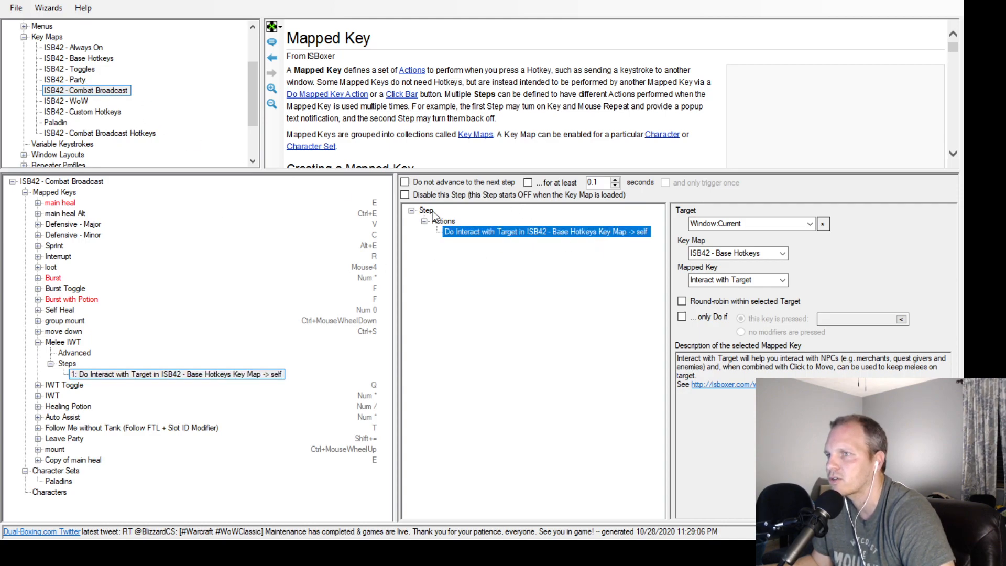
Show the Base Hotkeys key map and expand its Interact with Target key's step
click(74, 58)
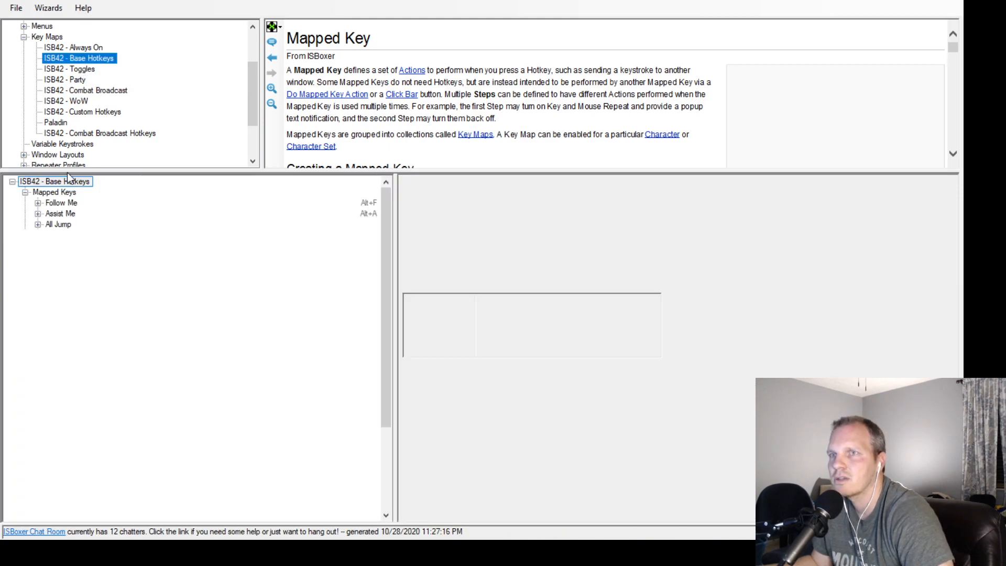
click(53, 181)
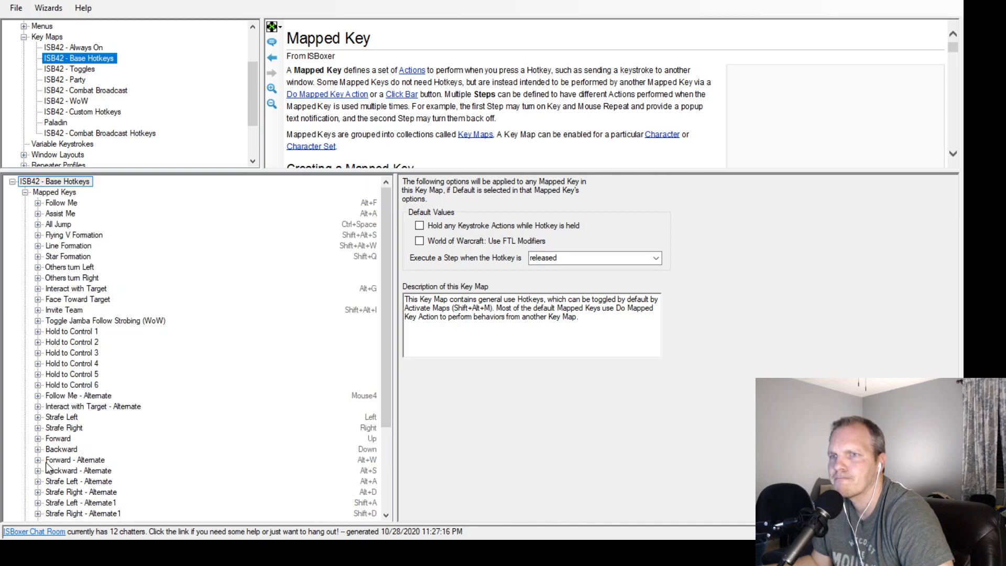
scroll(down, 3)
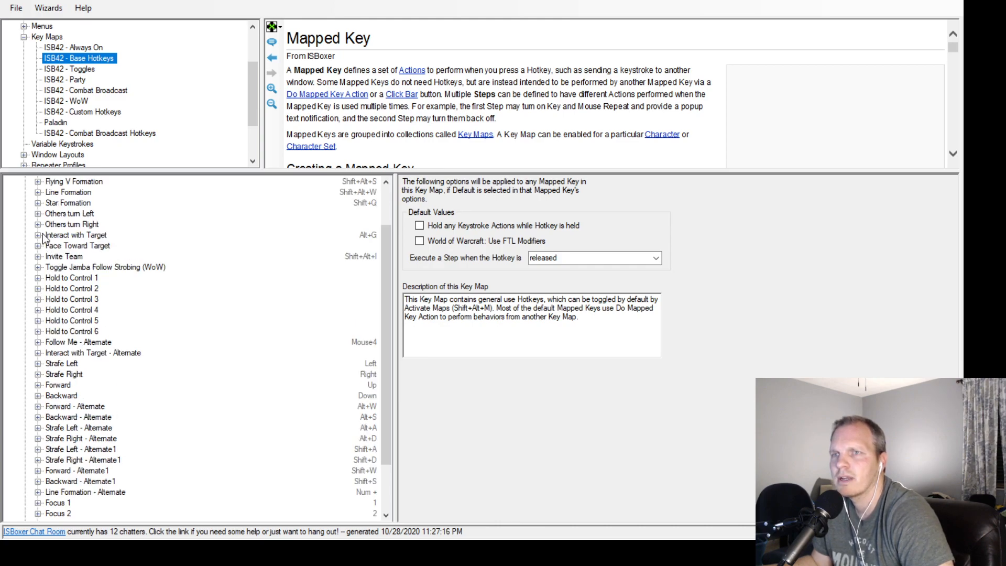
click(76, 233)
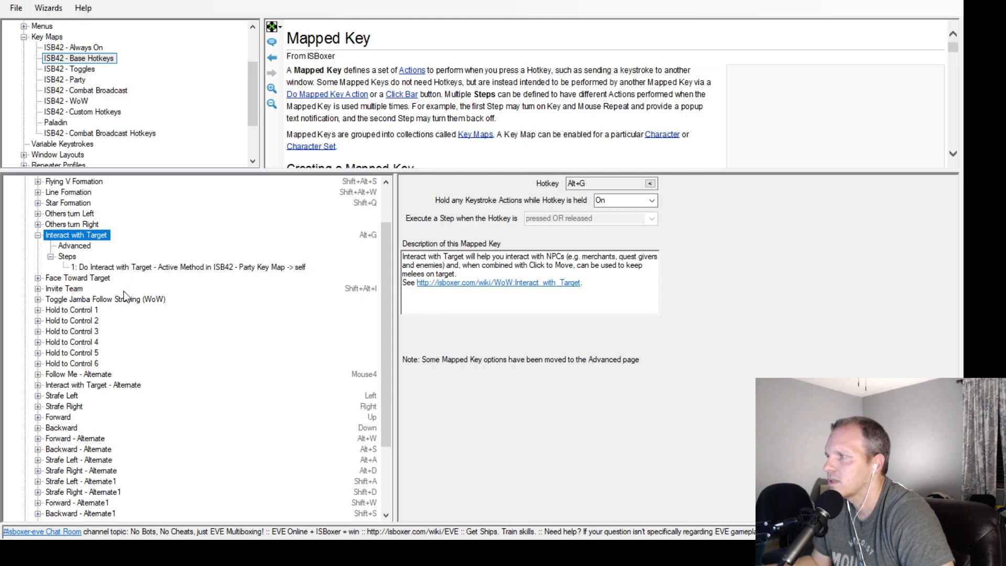
mouse_move(140, 387)
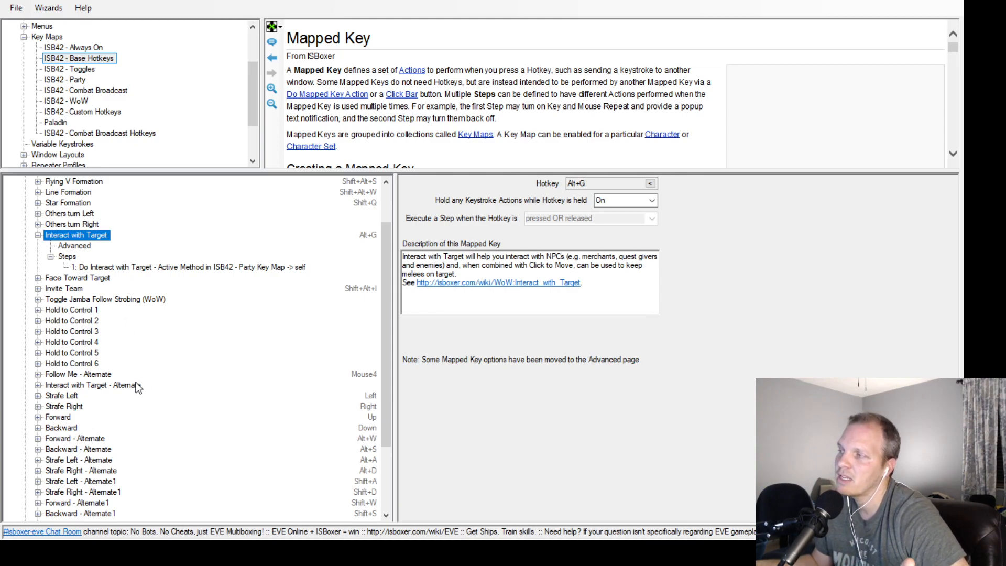
mouse_move(125, 307)
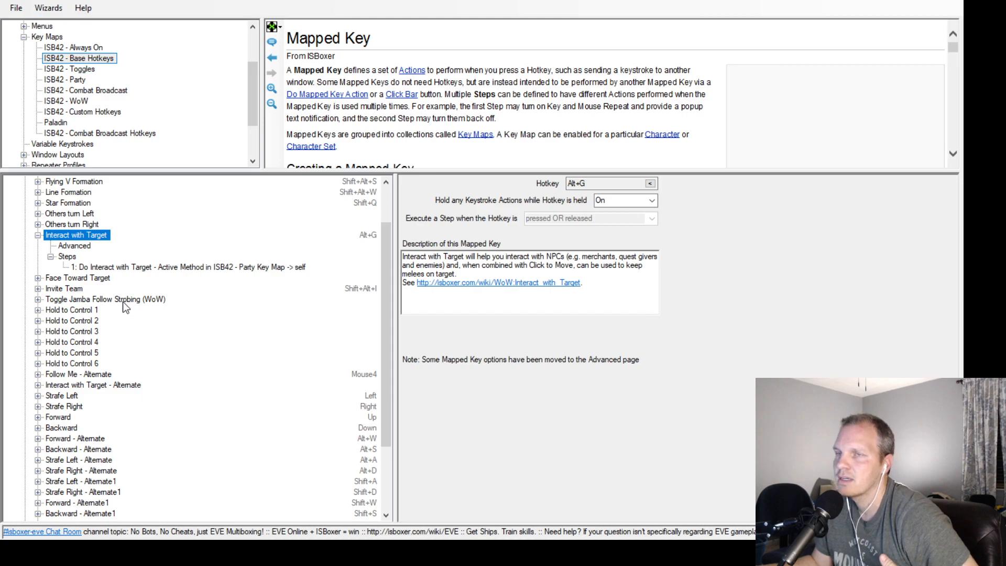
Return to Combat Broadcast and inspect the IWT Toggle key's first step with its Melee IWT off action
click(84, 90)
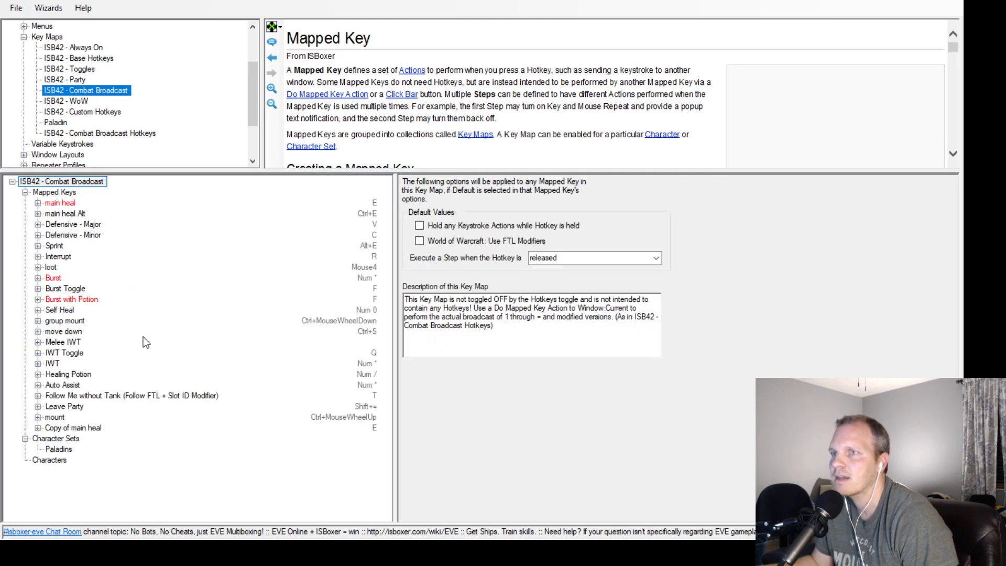
click(102, 395)
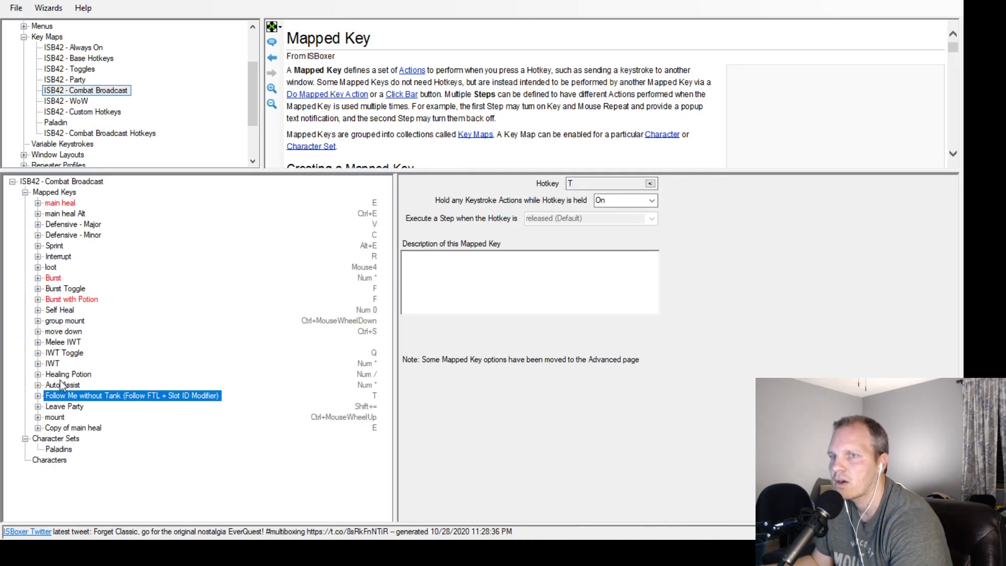
click(52, 364)
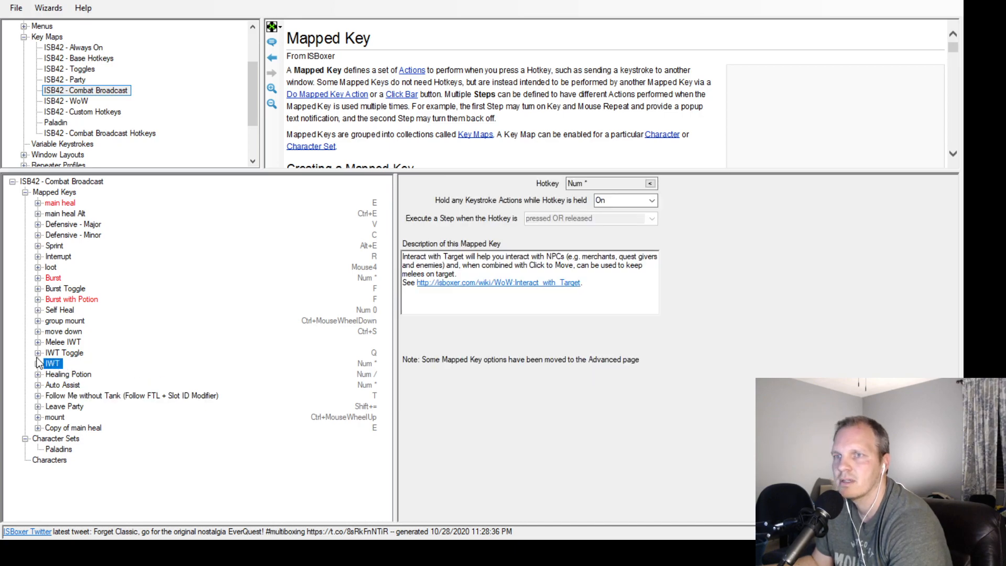
click(39, 352)
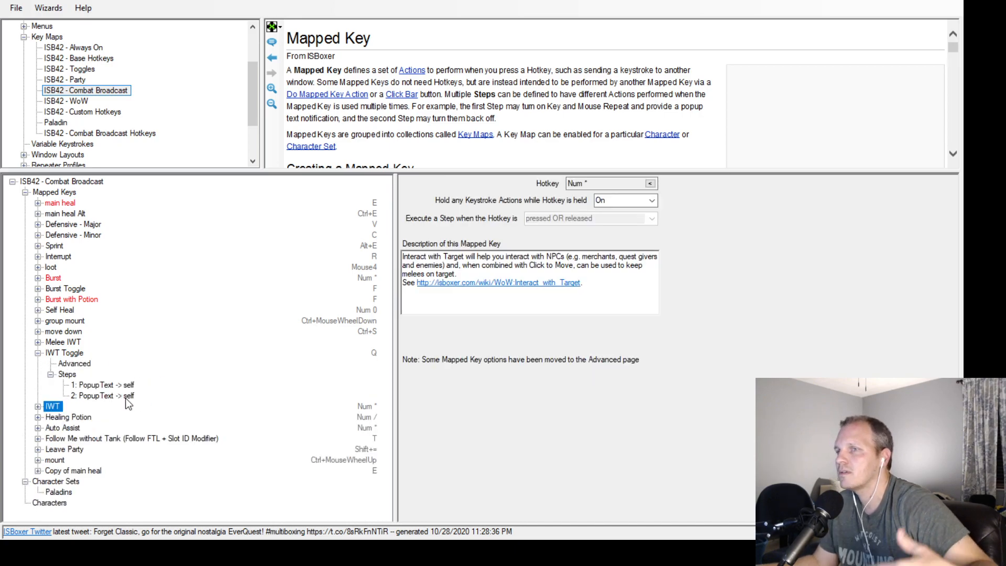
click(99, 385)
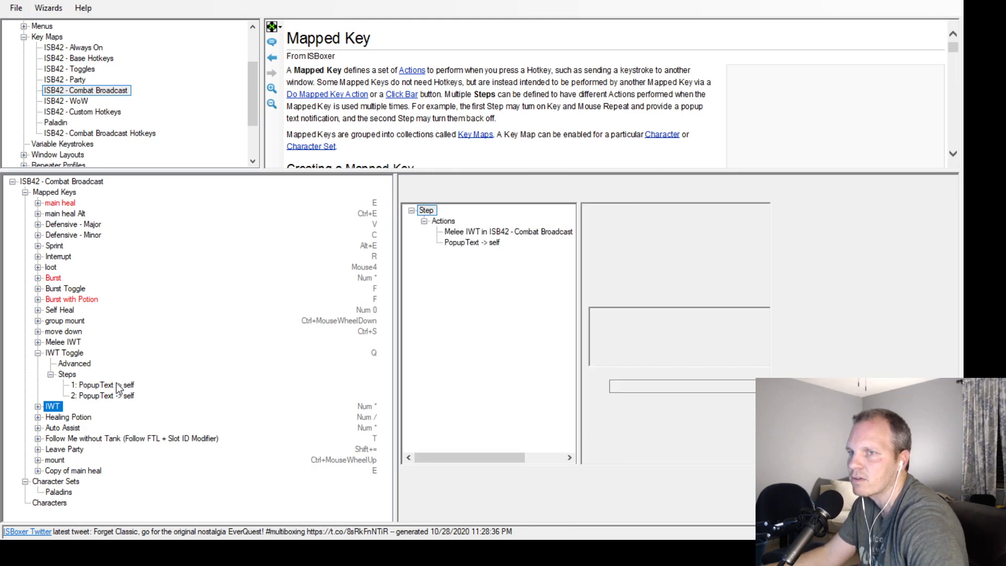
click(102, 384)
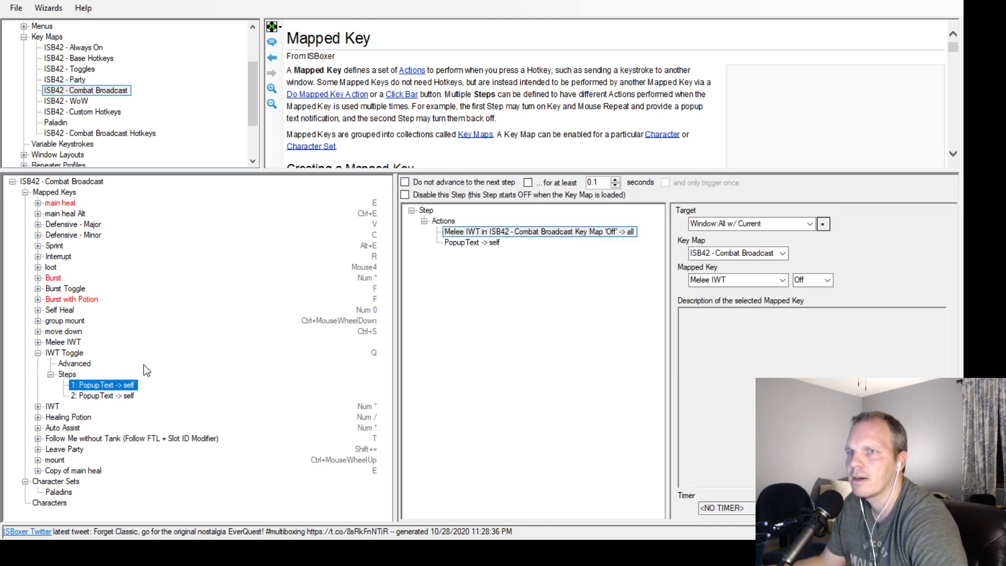
click(64, 352)
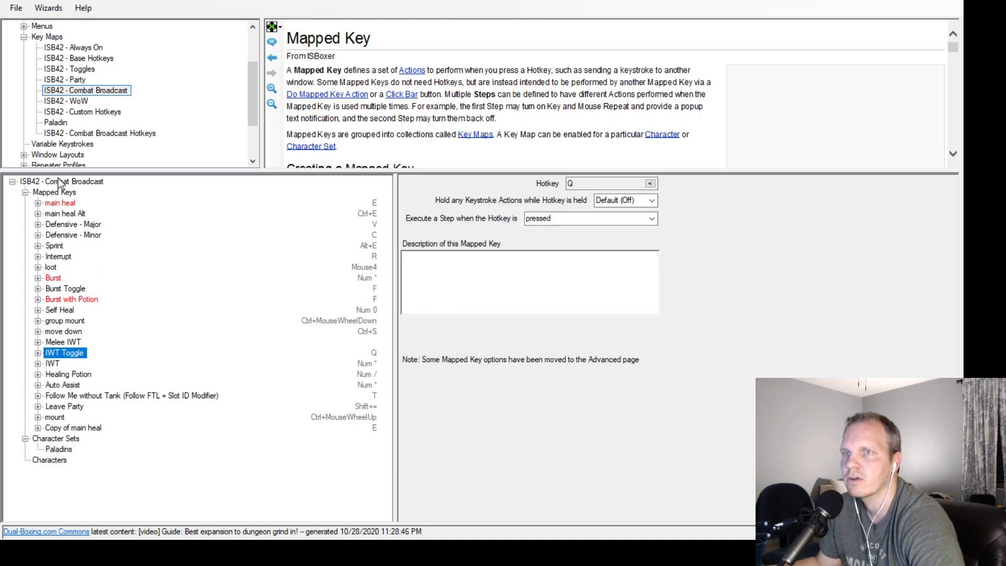
Review Main DPS Rotation's step 1 and its Shield of Right macro action in the Paladin key map
click(56, 91)
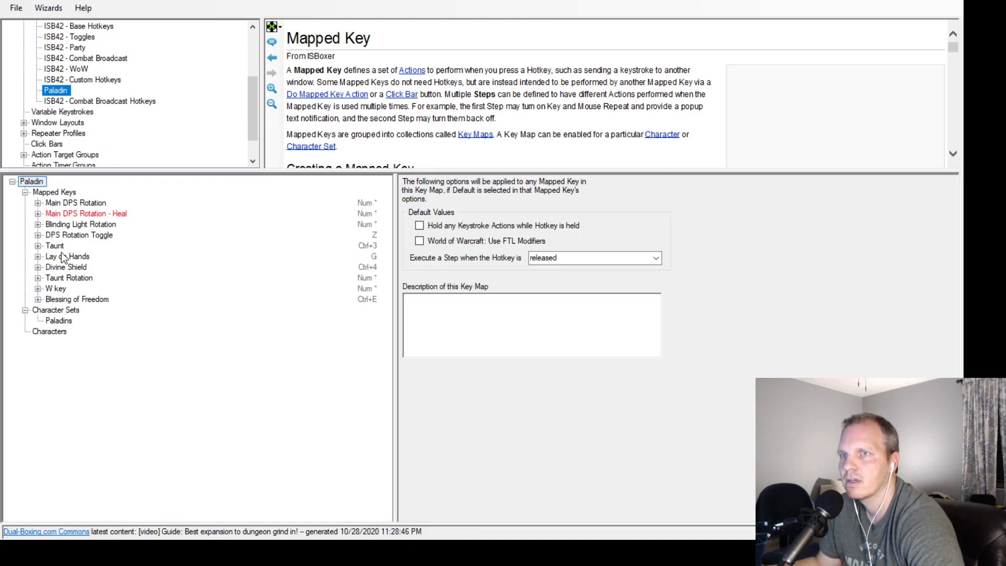
click(76, 203)
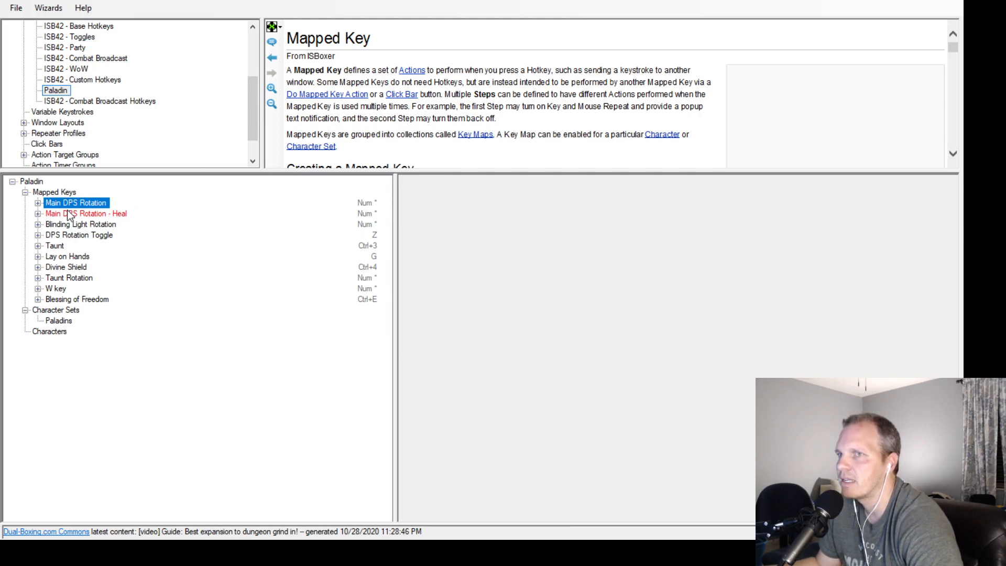
click(75, 202)
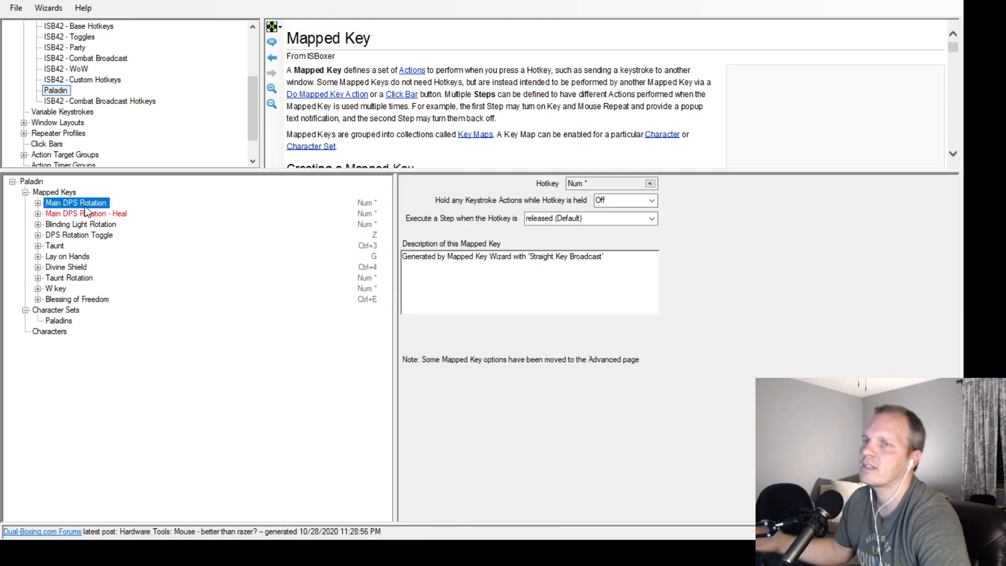
click(37, 202)
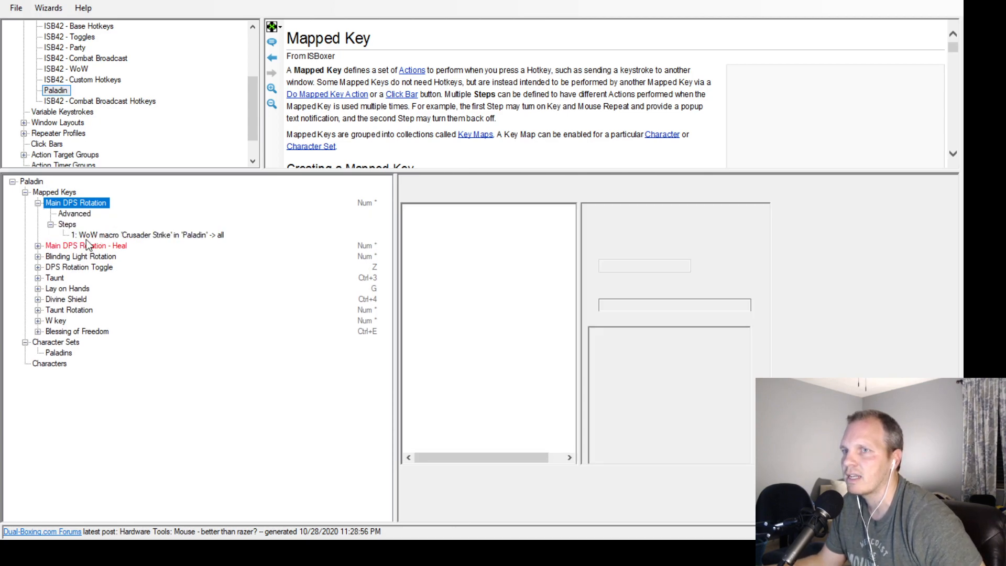
click(144, 234)
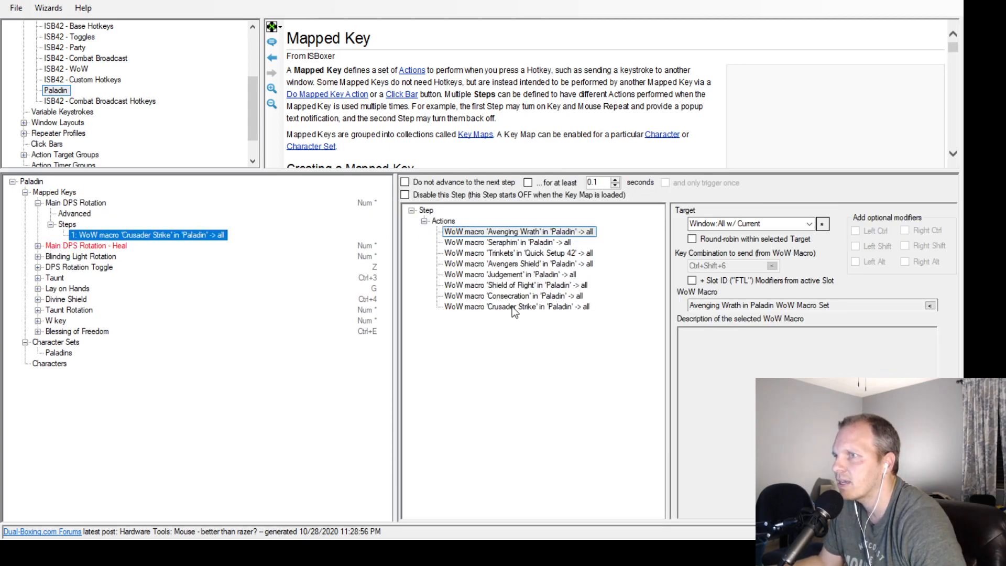
click(513, 285)
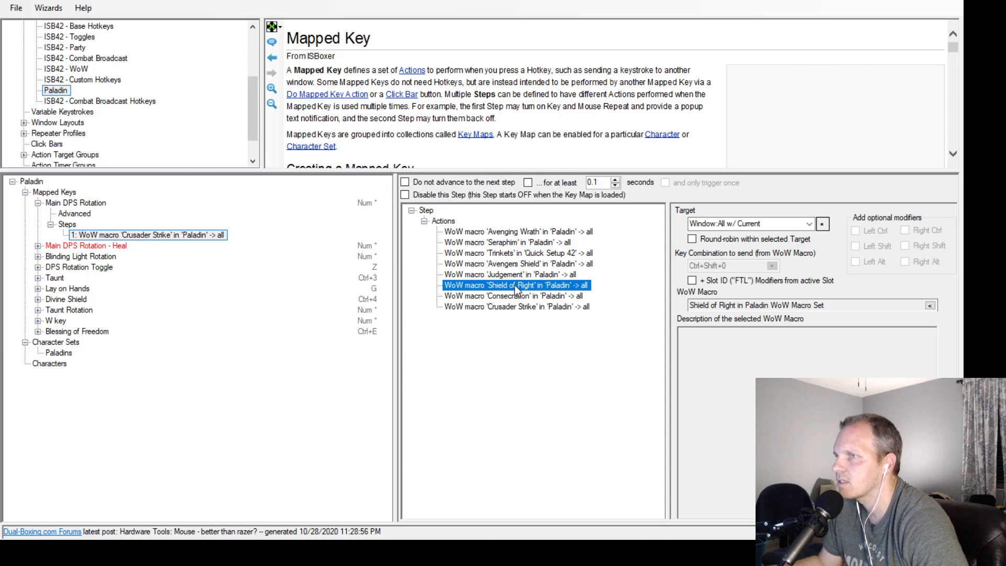
Review Main DPS Rotation - Heal's step 1 with its Word of Glory - Self macro action
click(36, 245)
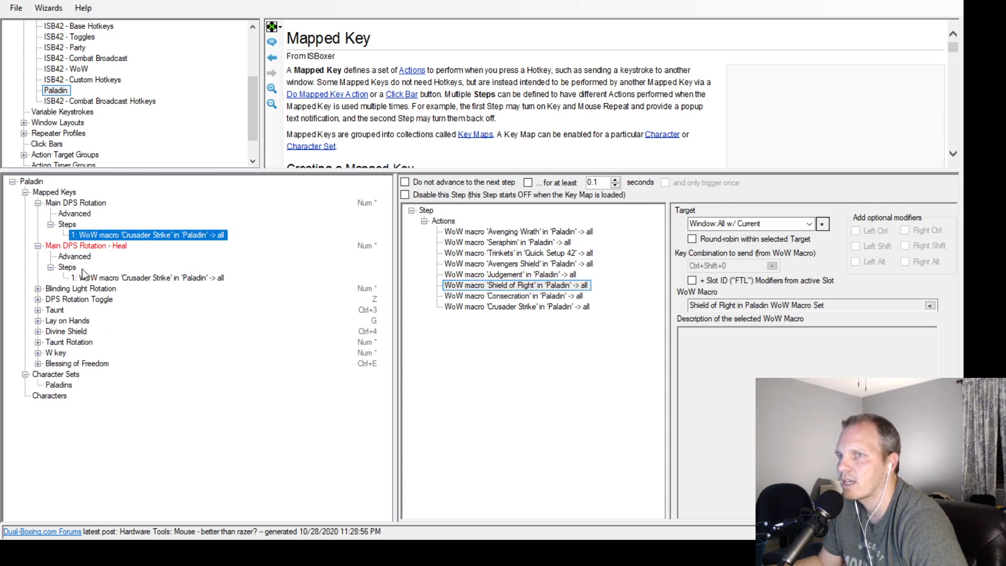
click(148, 276)
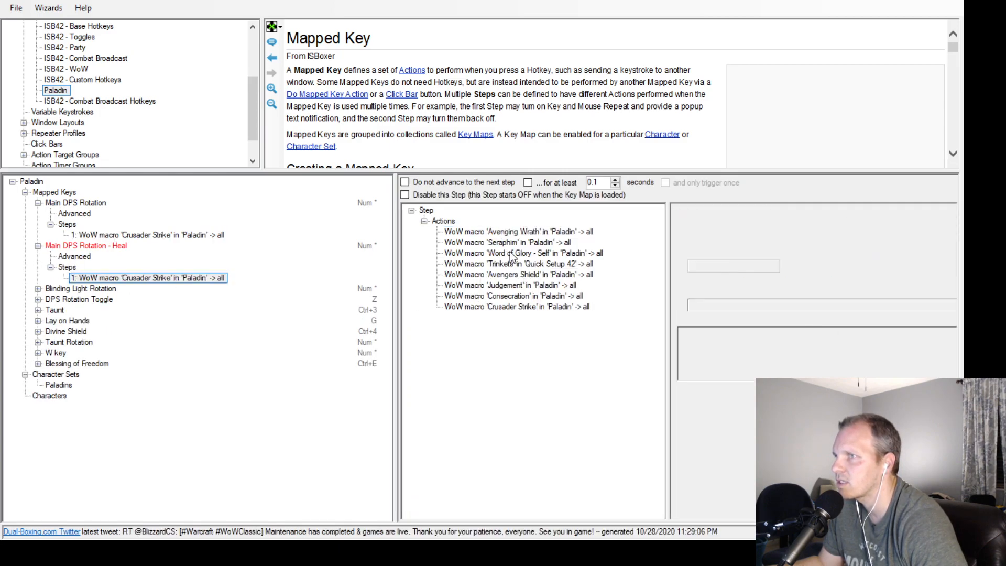
click(520, 252)
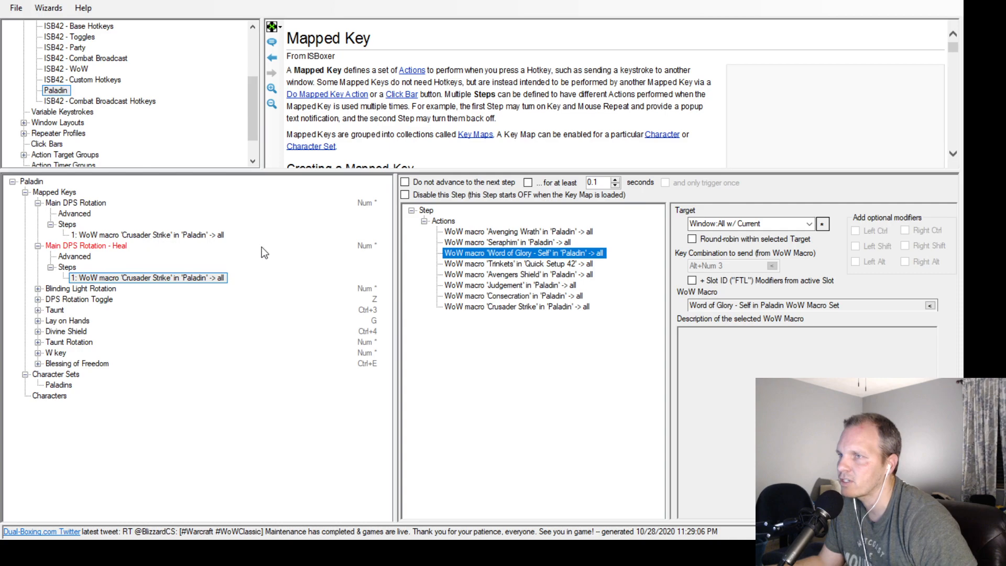
mouse_move(328, 234)
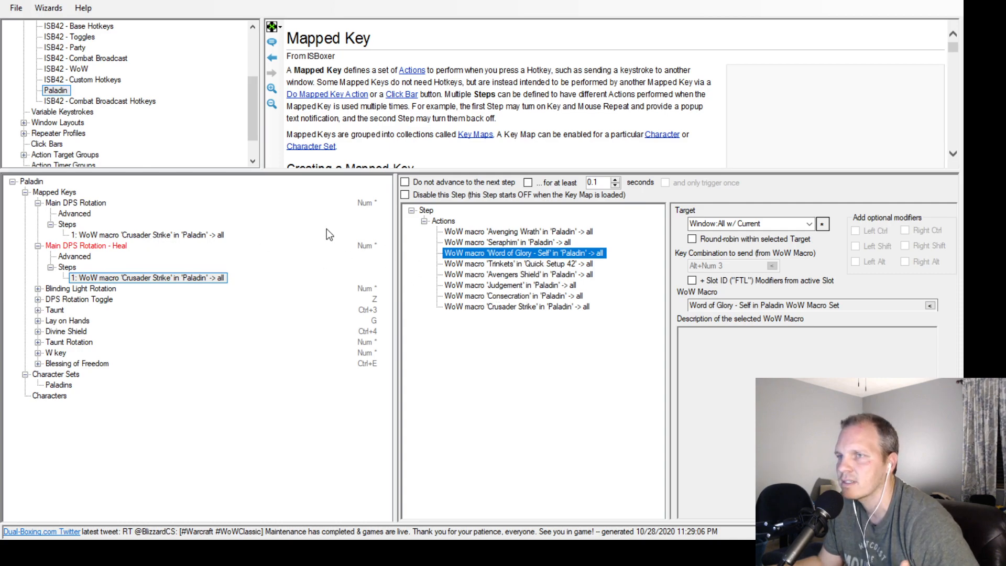
click(85, 245)
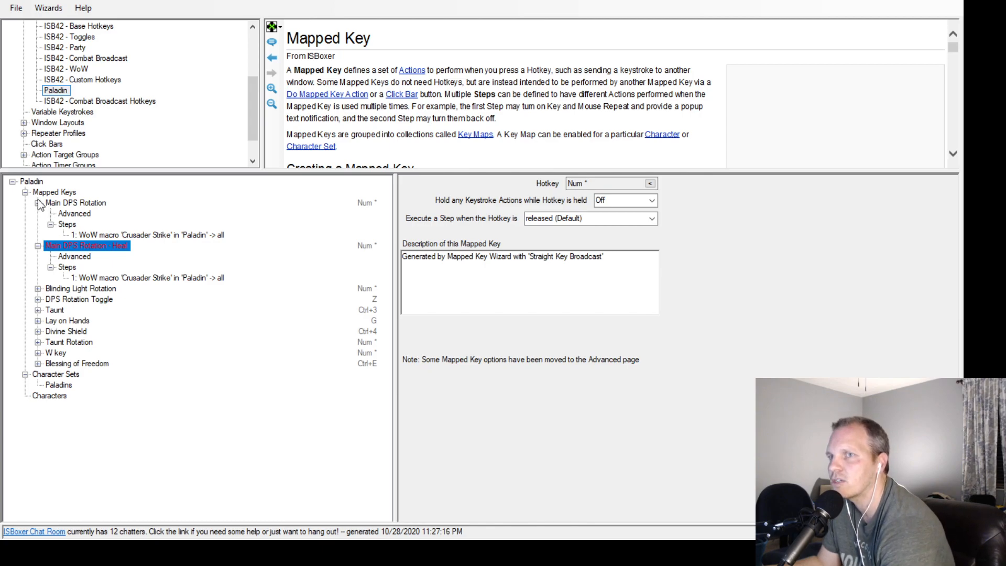
click(39, 202)
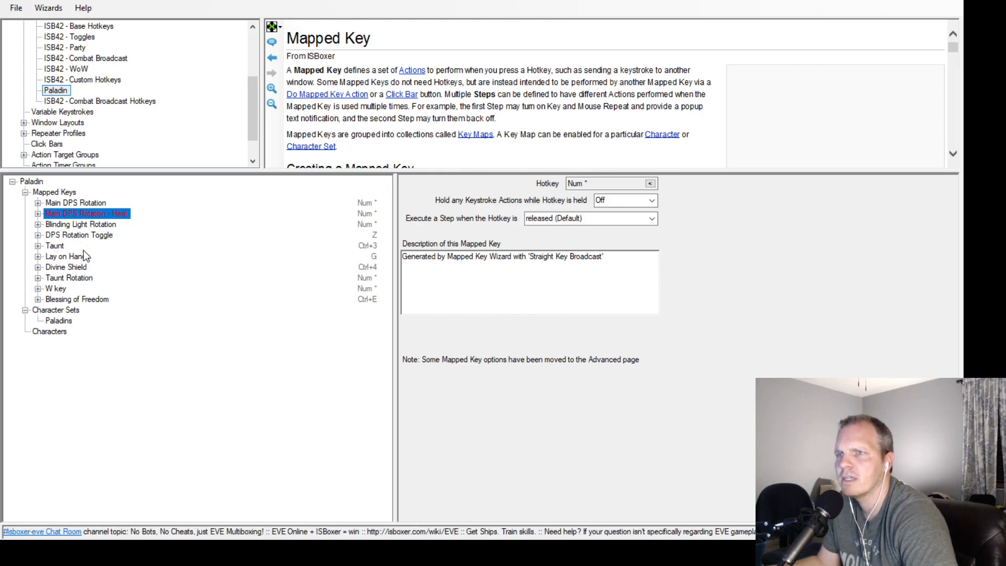
Move DPS Rotation Toggle up one slot, directly after the two Main DPS Rotation keys
click(78, 235)
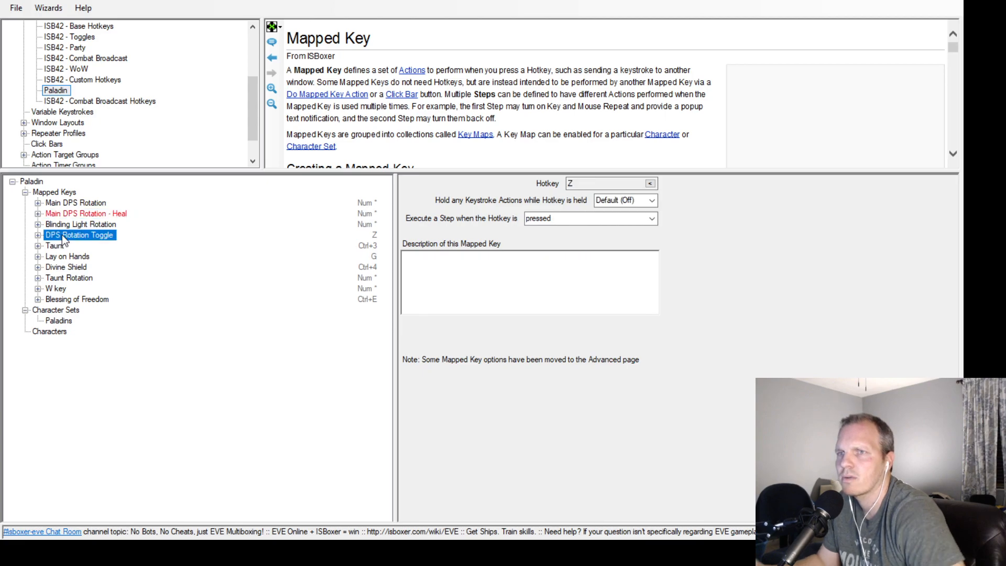
click(81, 234)
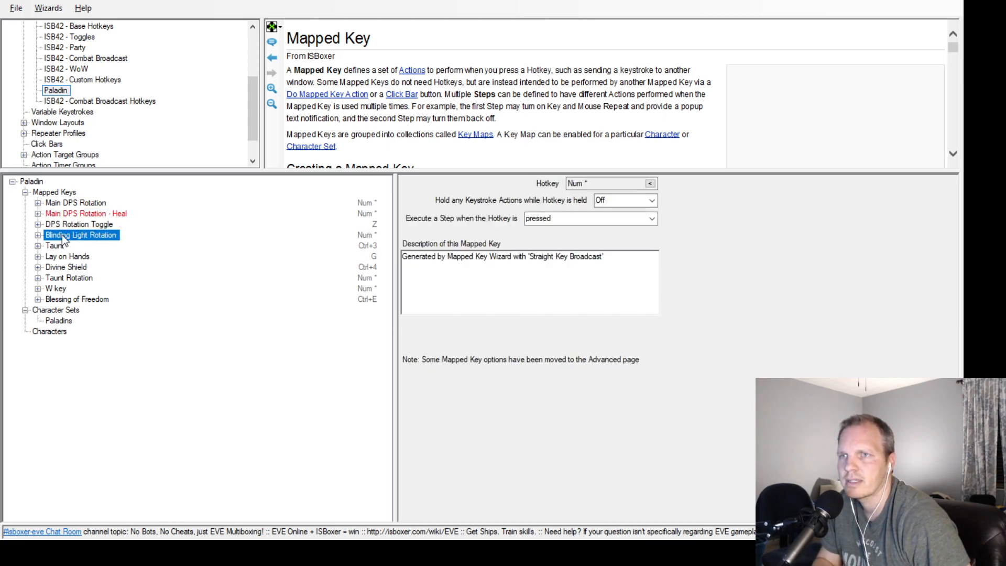
click(79, 224)
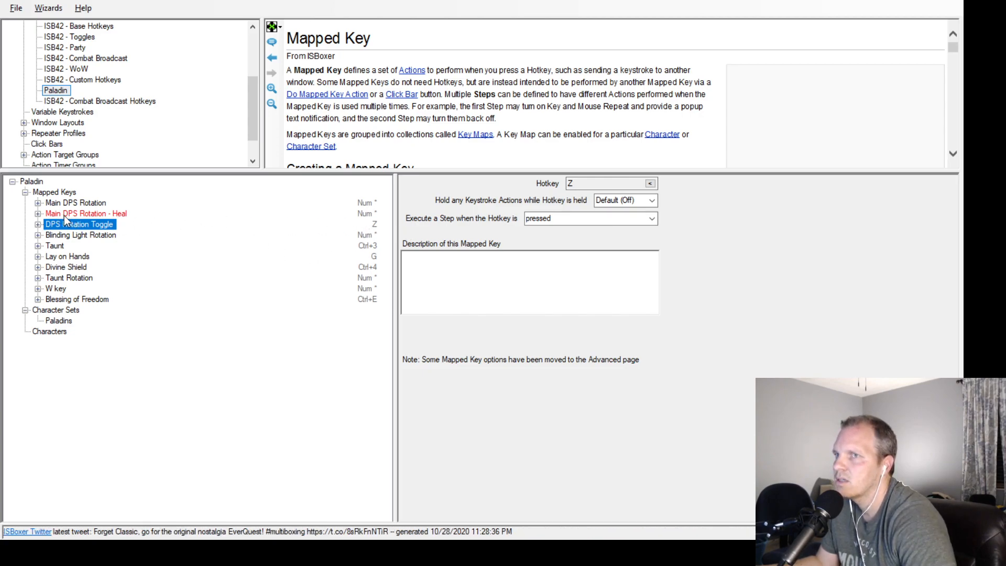
click(85, 213)
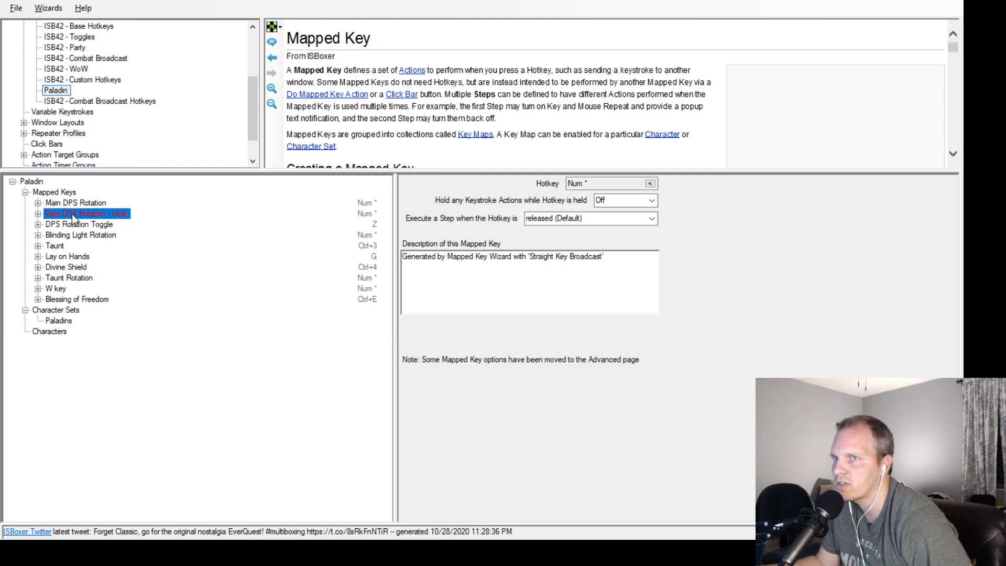
click(78, 225)
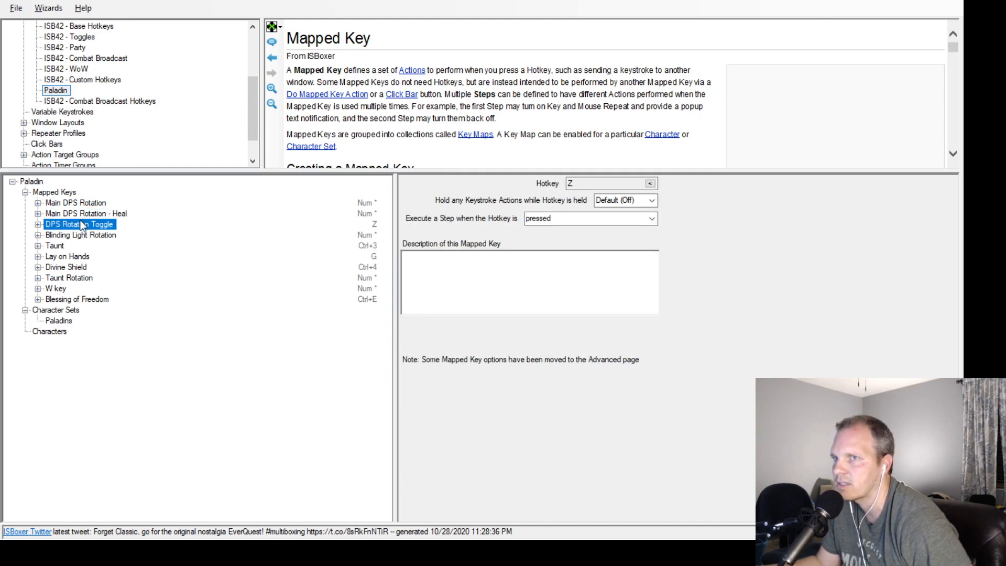
Check the heal rotation's Advanced option so it starts in the OFF state
click(88, 213)
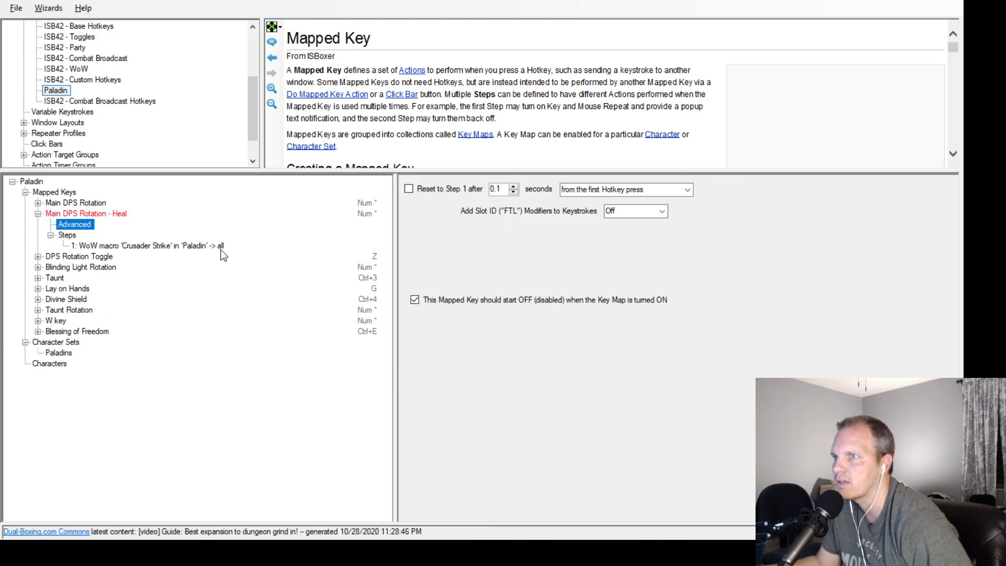
click(414, 300)
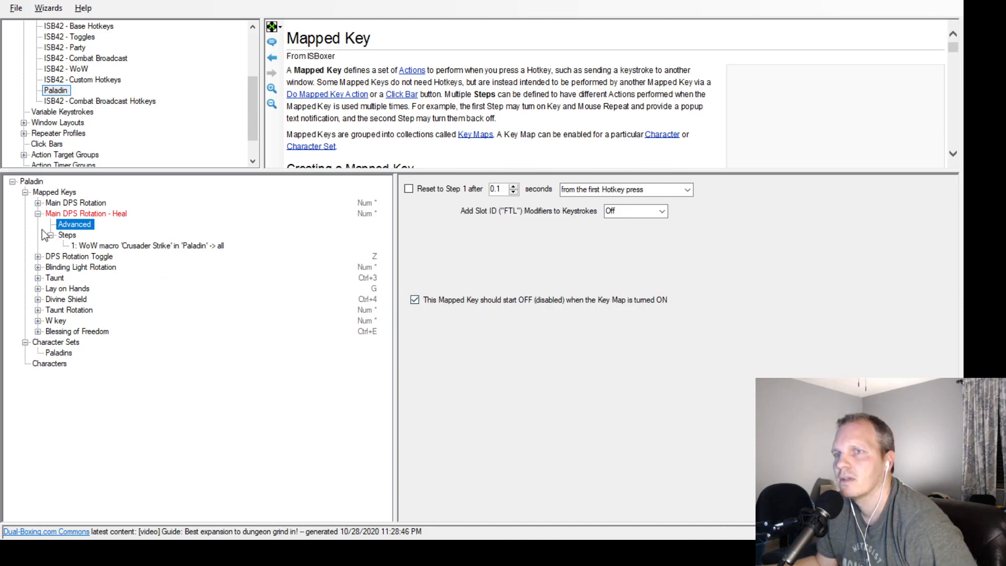
click(86, 213)
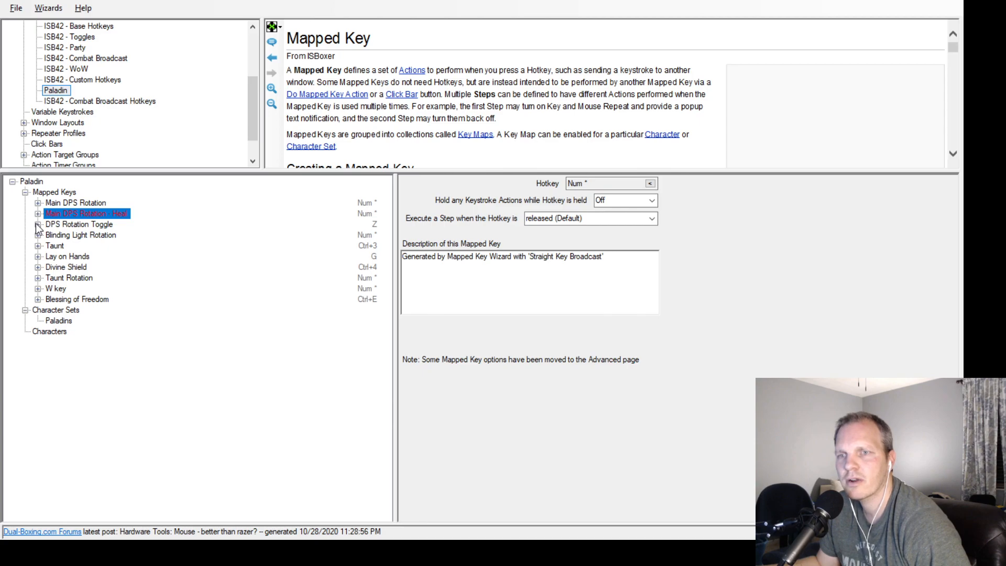
Inspect DPS Rotation Toggle step 1's actions: Main DPS Rotation off, heal rotation on, popup text
click(37, 224)
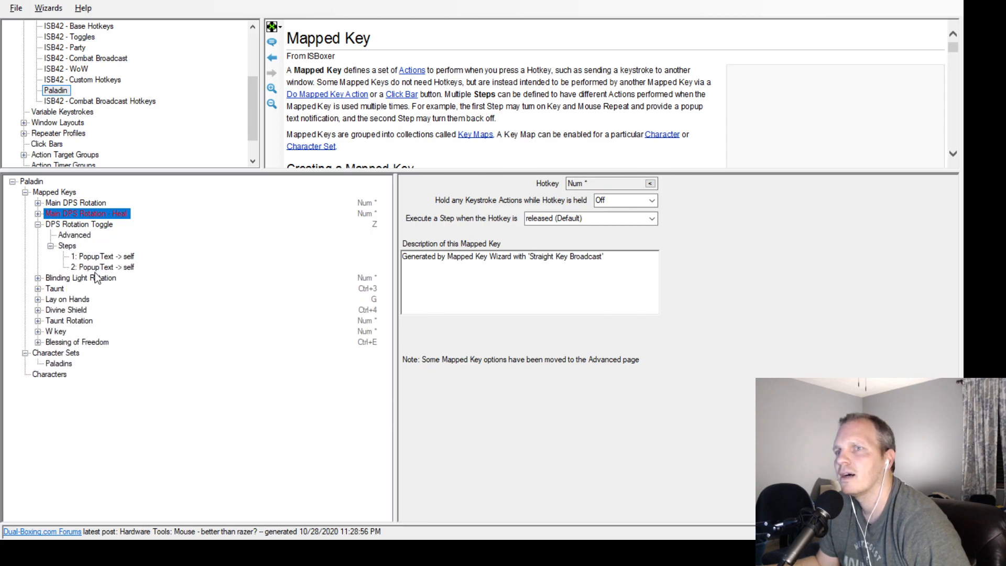
click(103, 256)
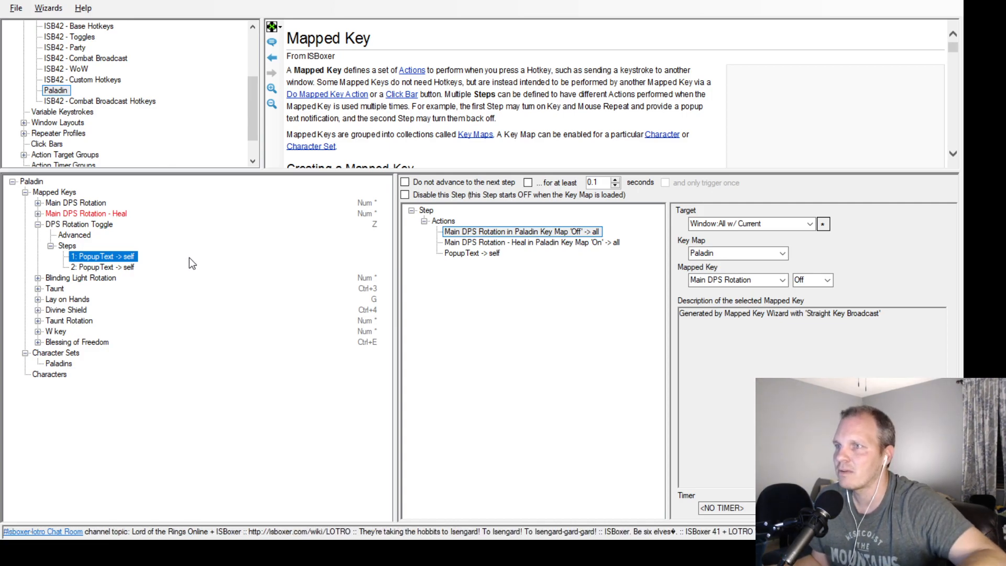
mouse_move(292, 266)
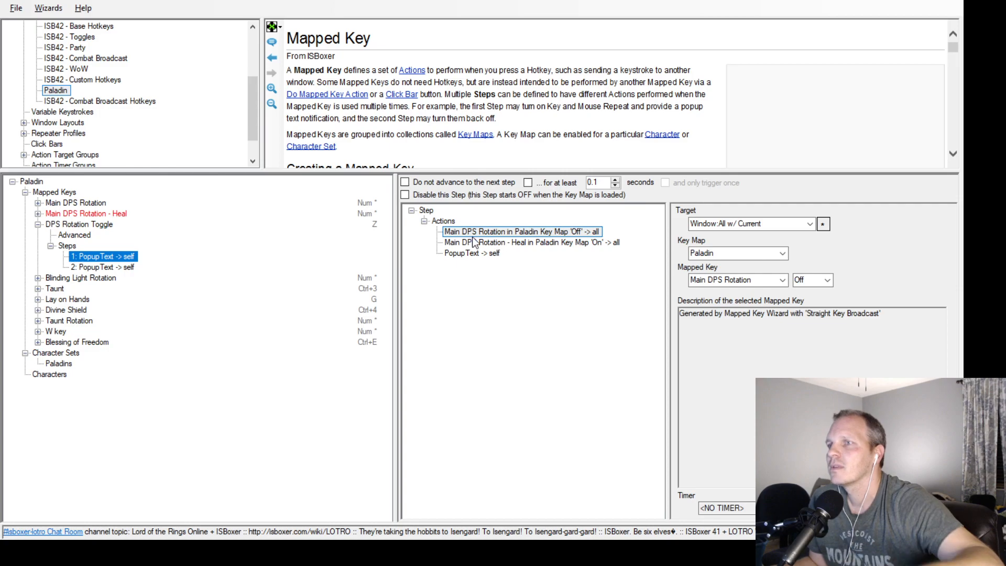
click(530, 242)
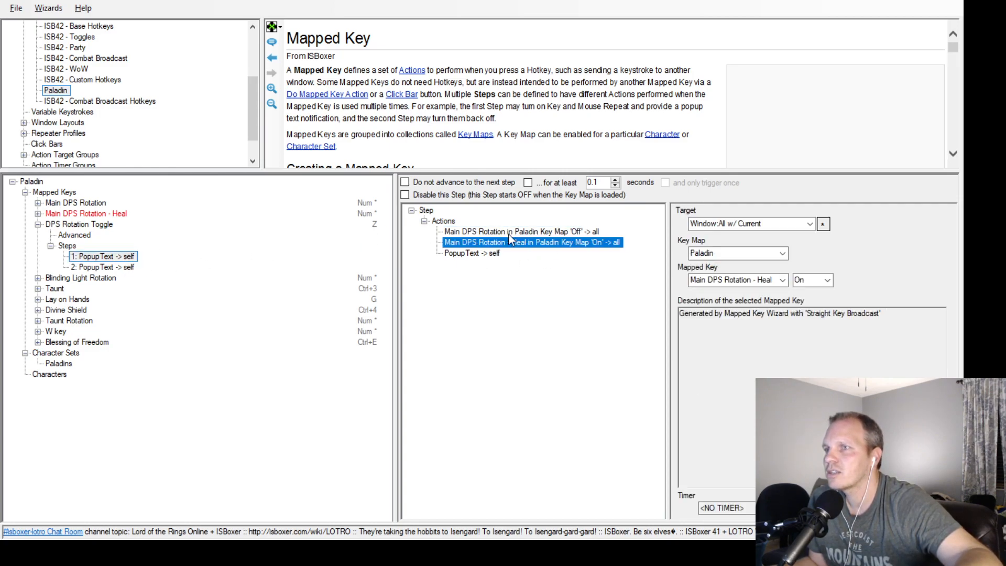
click(519, 232)
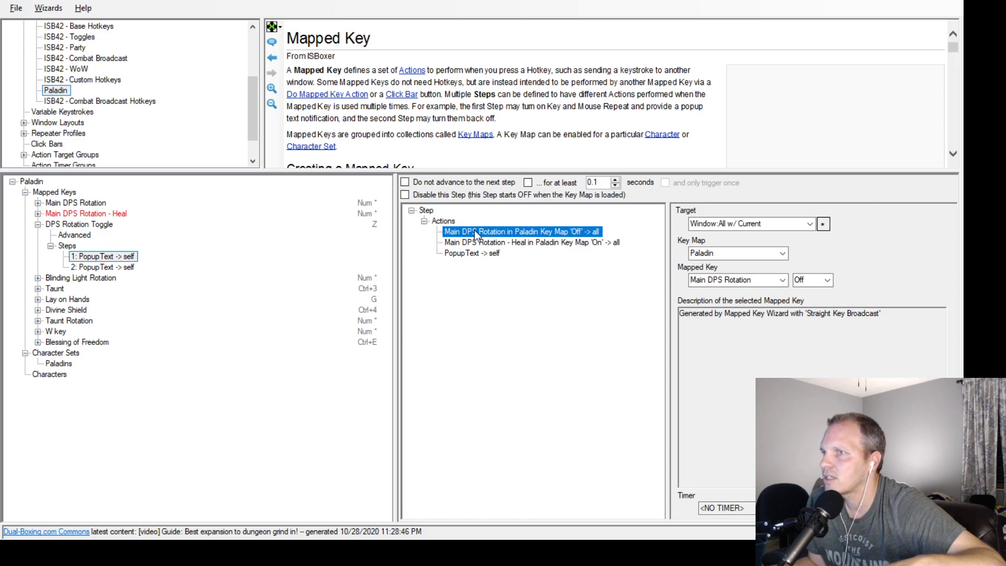
click(442, 221)
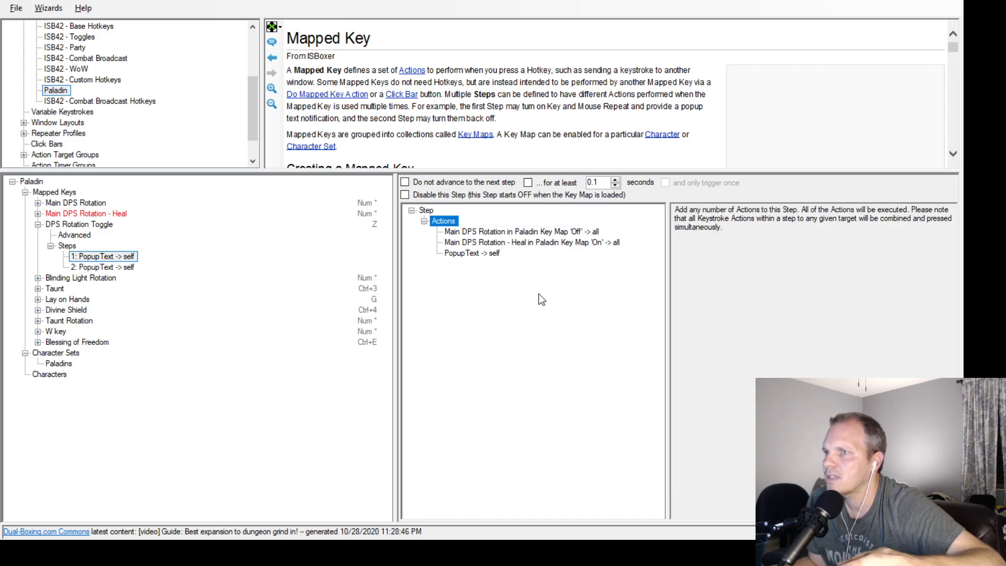
mouse_move(673, 323)
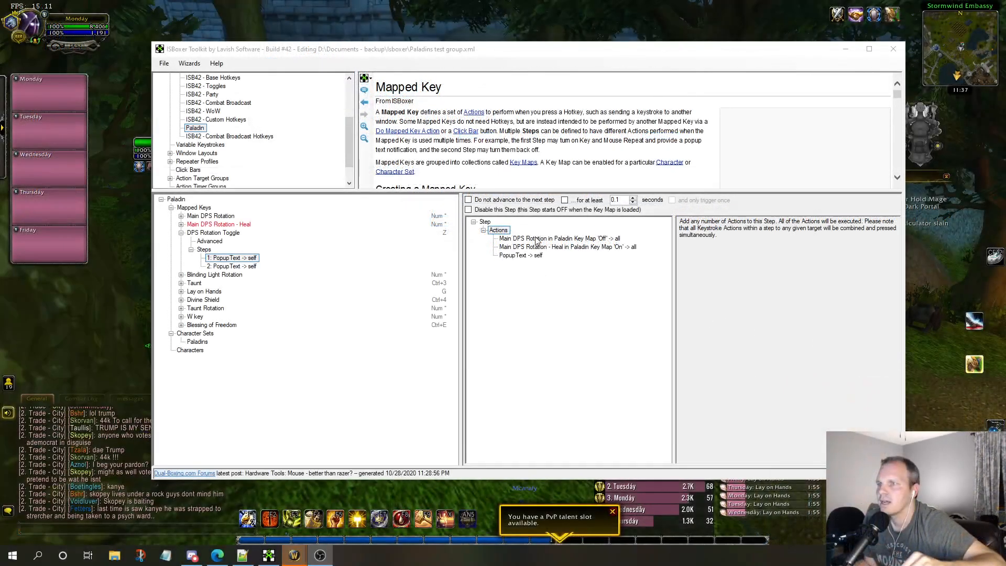
right_click(498, 229)
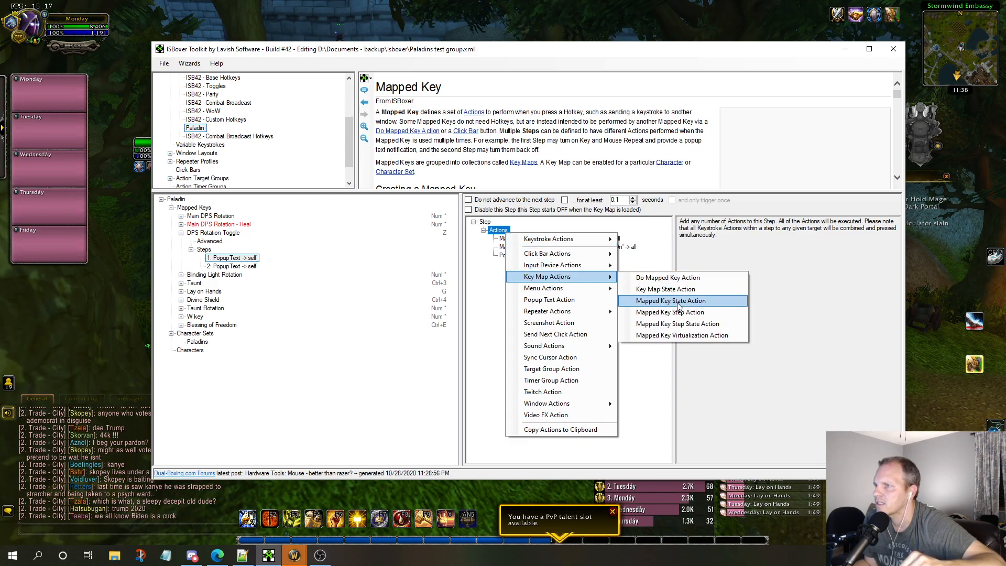
click(670, 301)
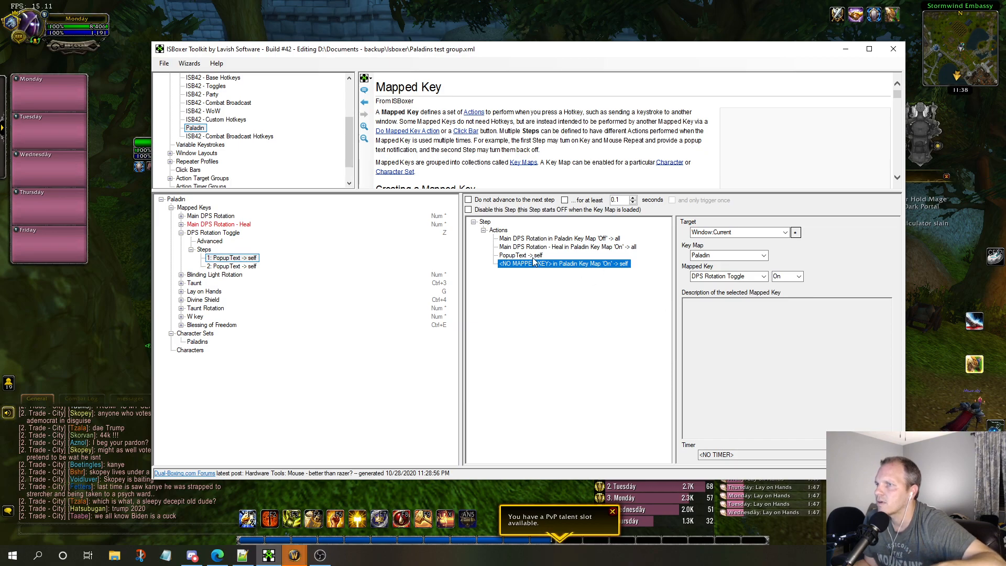
click(520, 254)
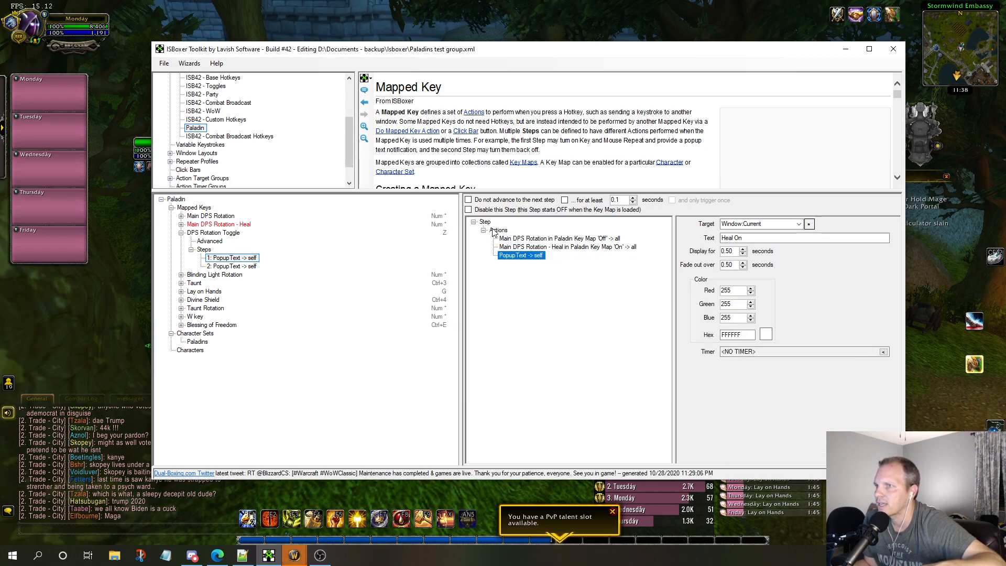
right_click(496, 230)
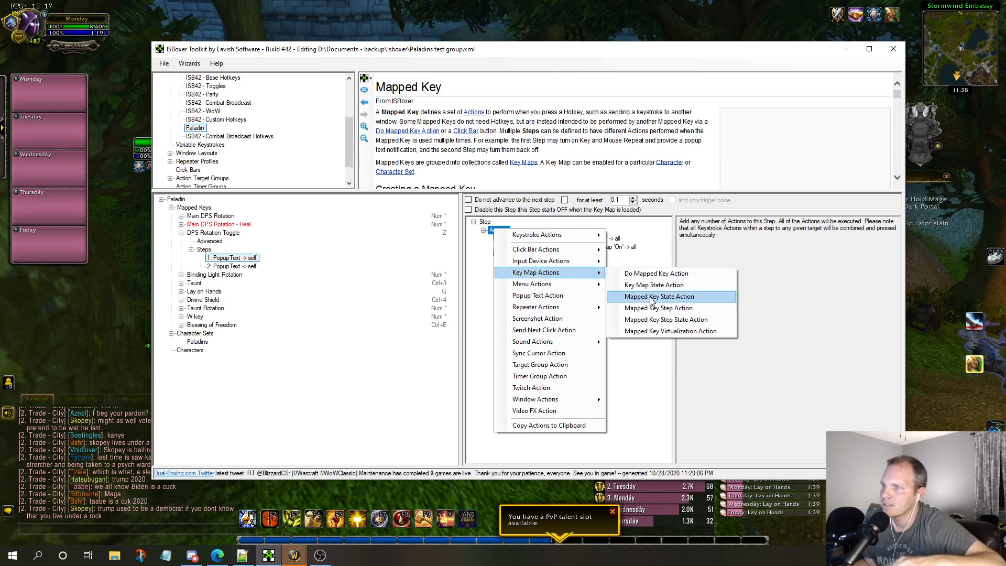
click(657, 295)
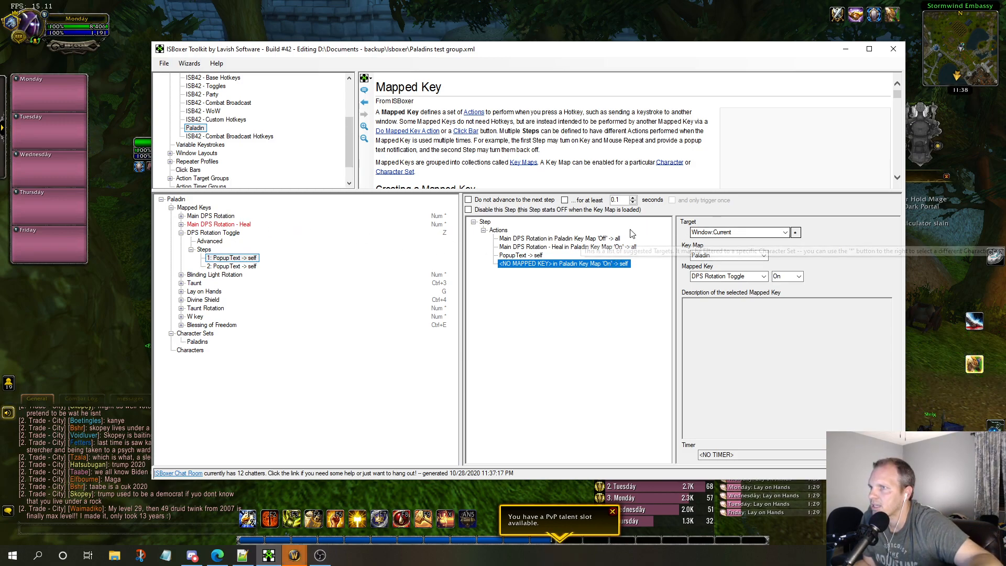
click(734, 232)
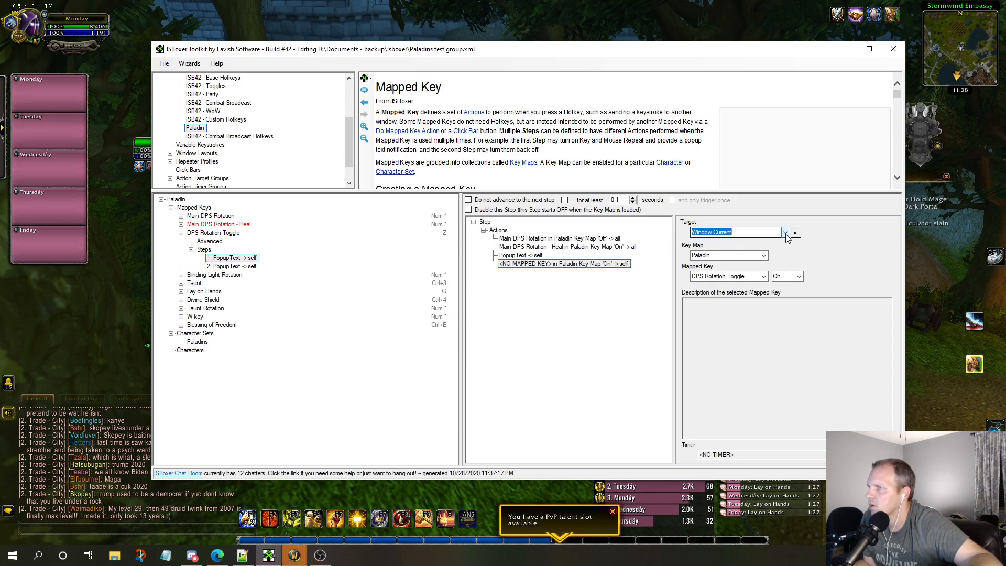
click(783, 232)
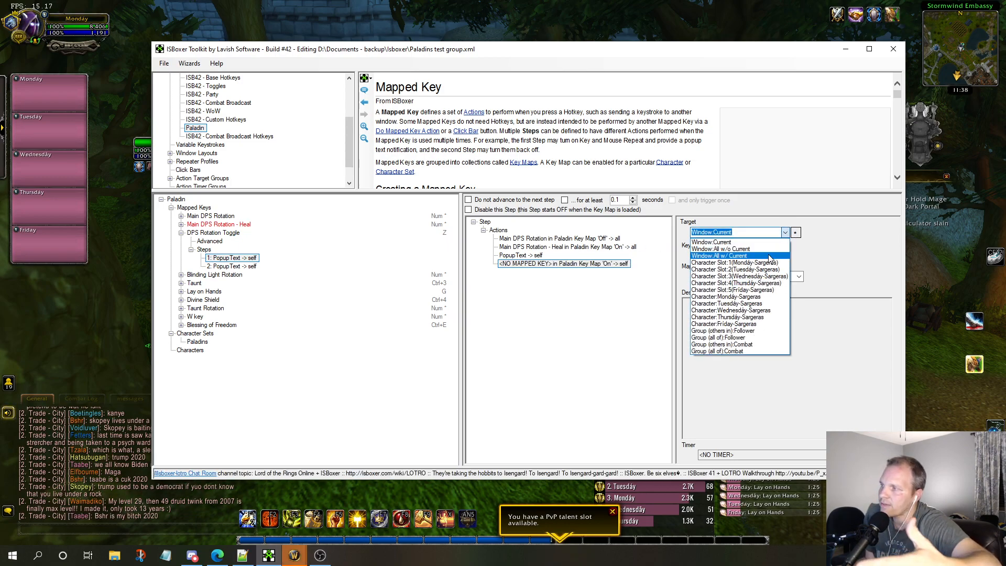
click(720, 255)
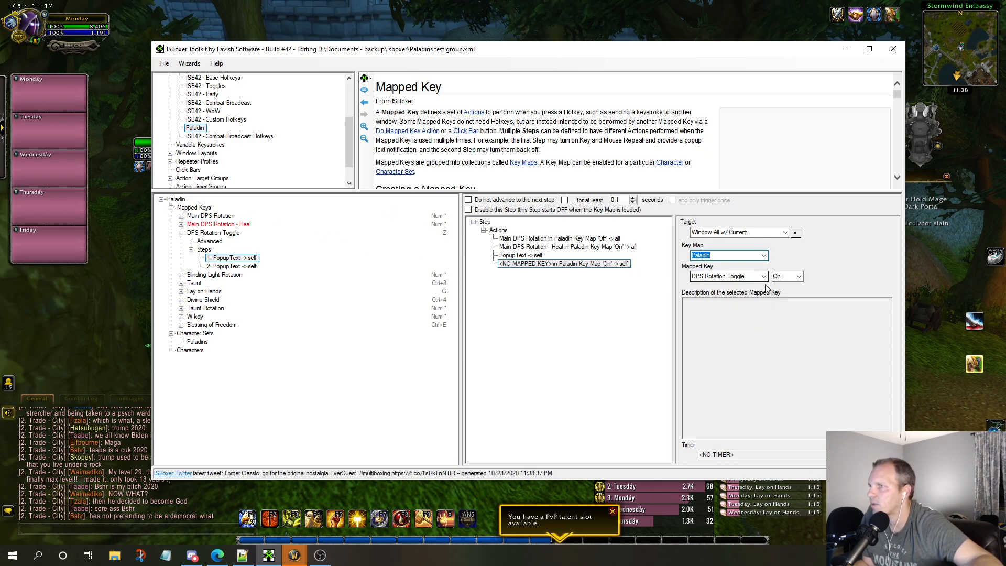
click(762, 275)
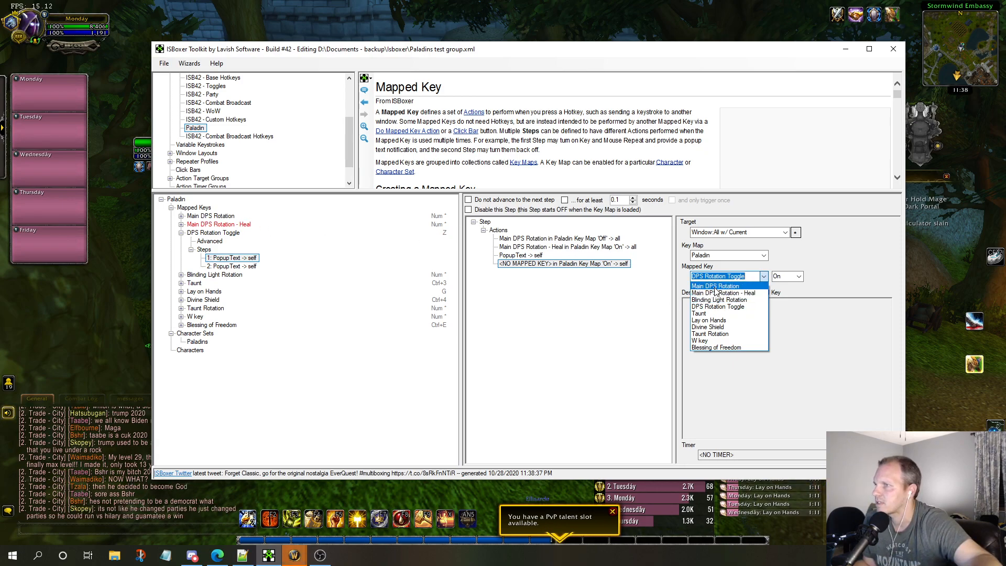
click(714, 285)
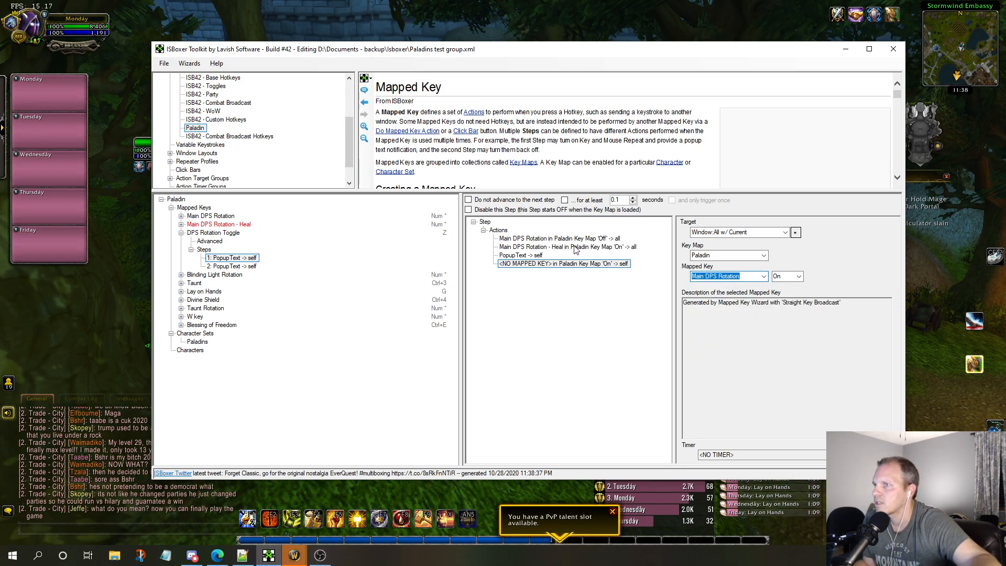
click(797, 276)
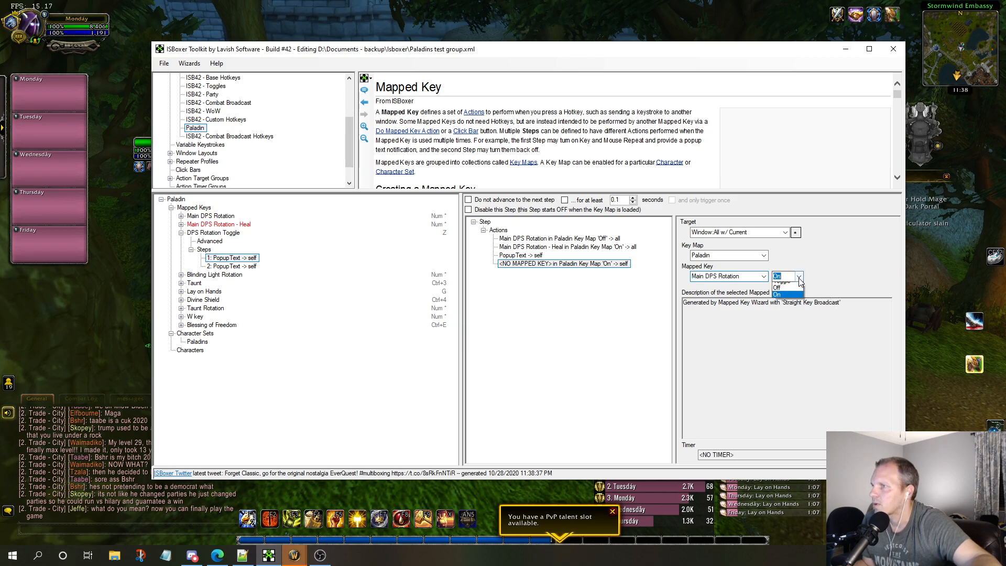
click(776, 287)
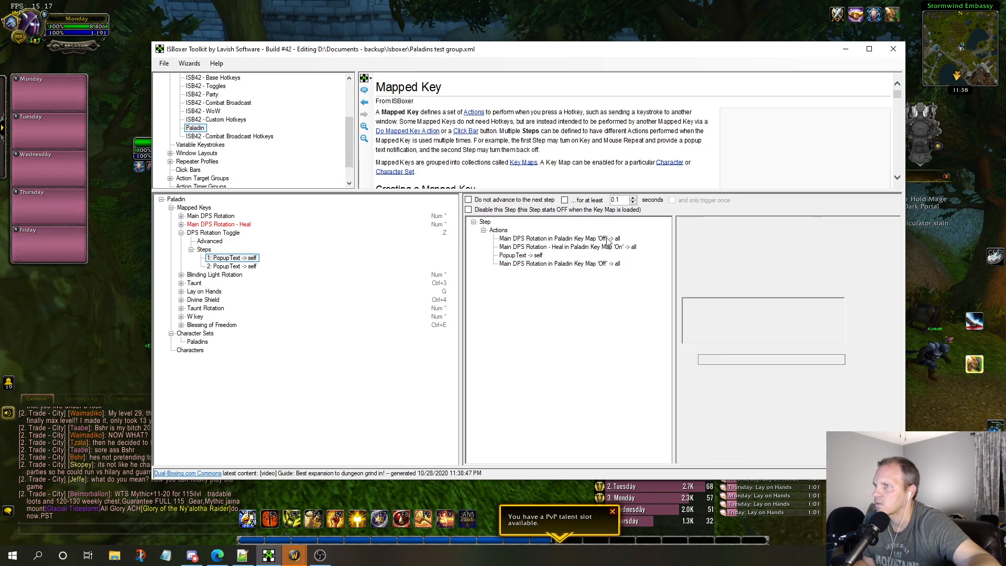
click(565, 246)
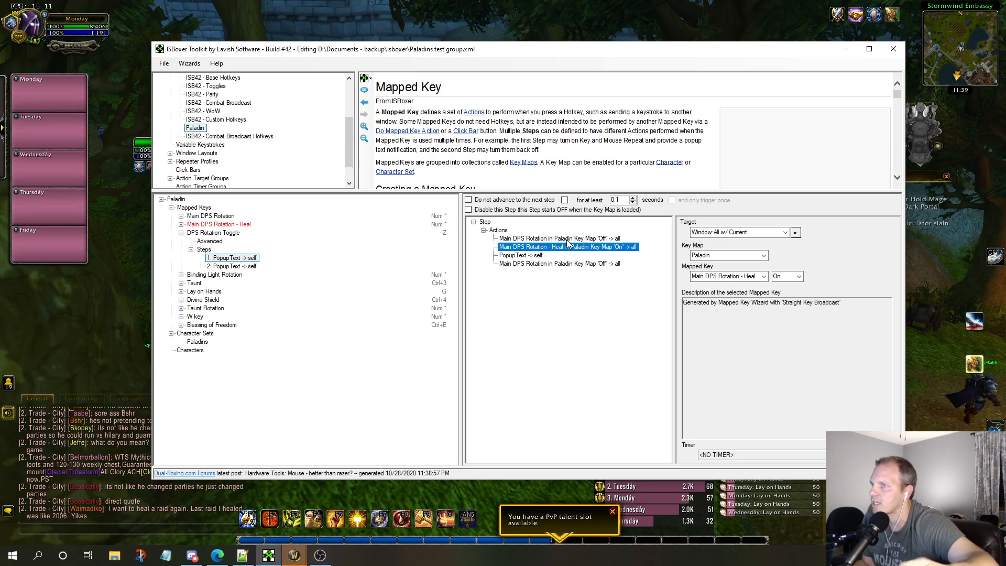
click(558, 237)
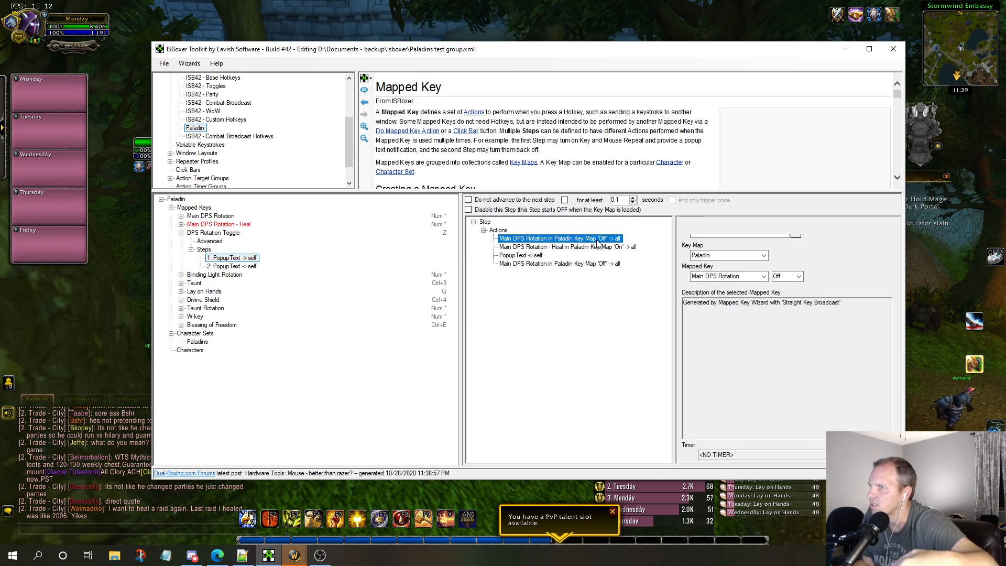
click(558, 246)
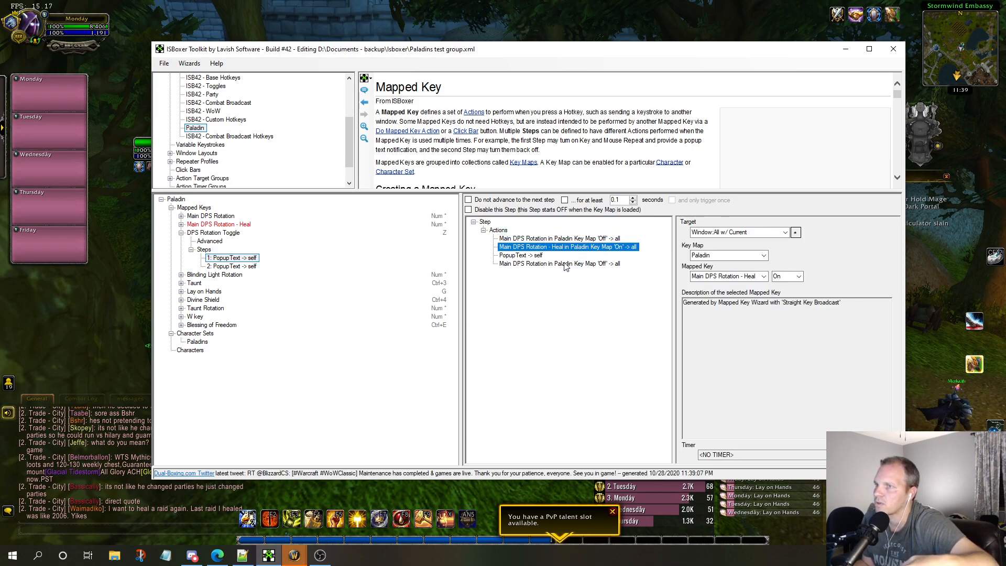
click(521, 254)
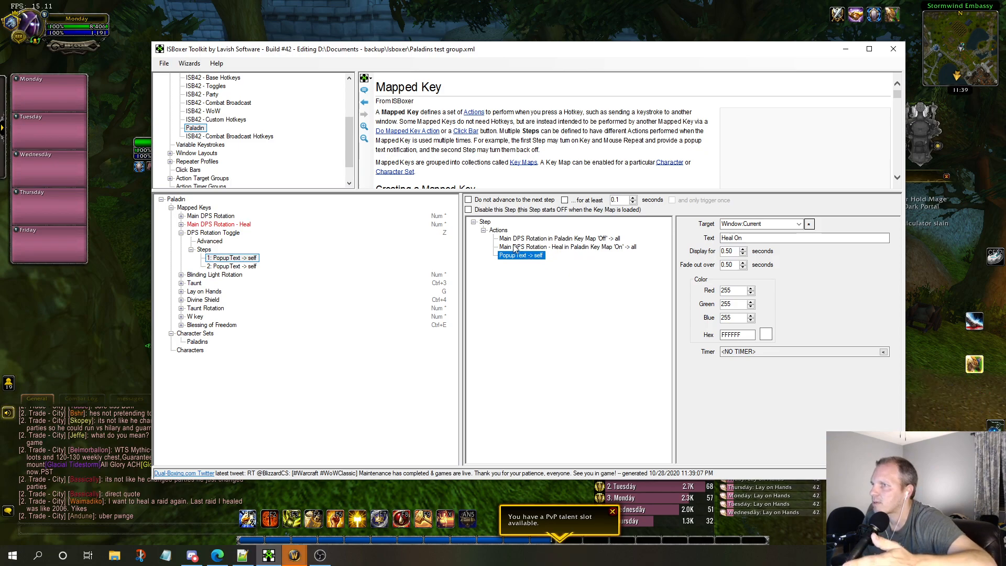
right_click(498, 230)
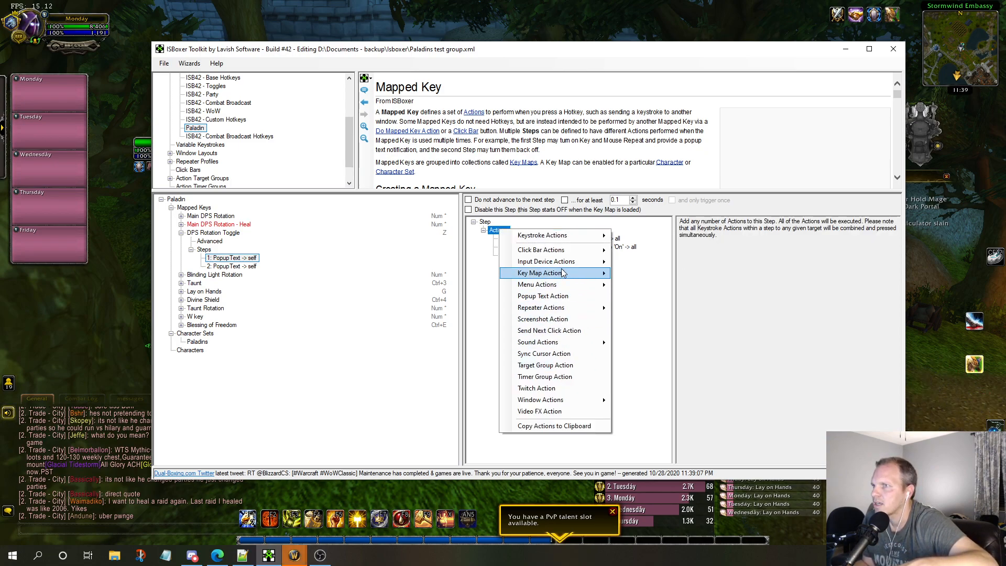
mouse_move(542, 295)
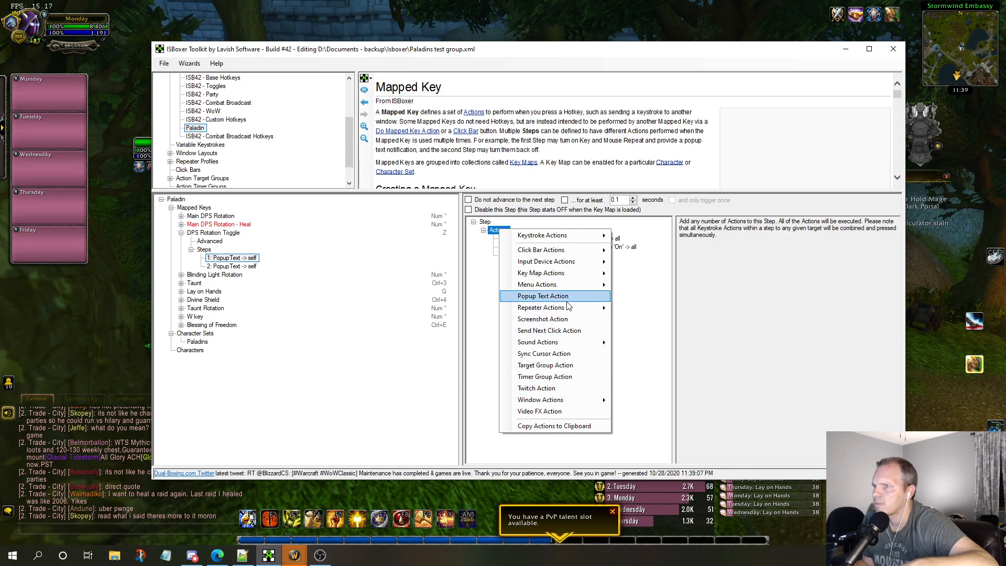
click(542, 295)
text(Heal On)
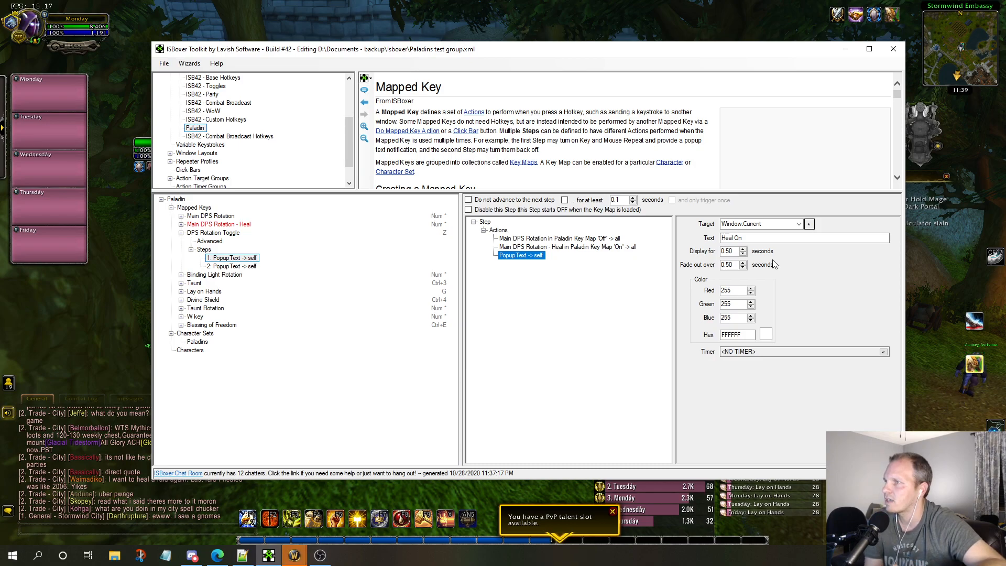
click(728, 264)
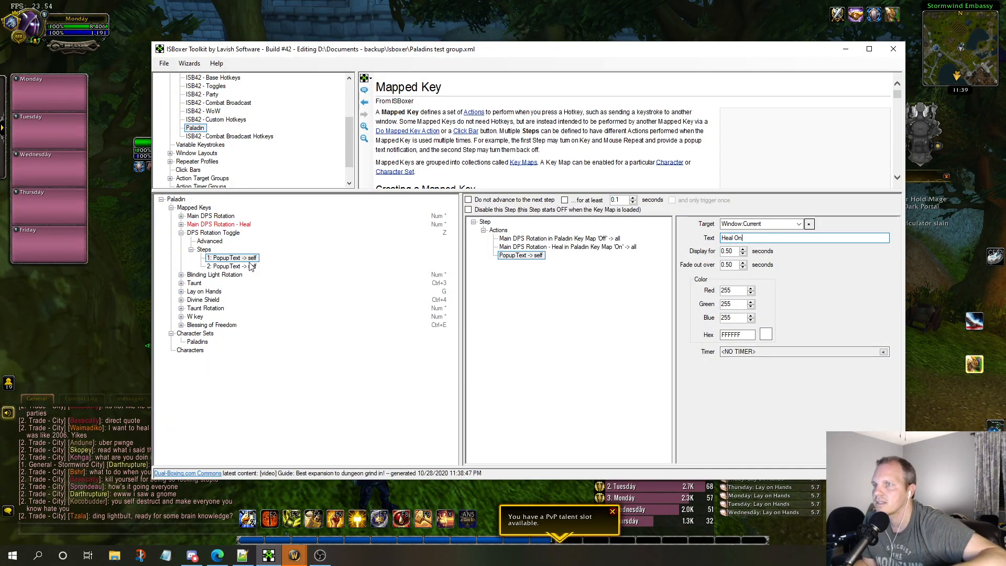
click(233, 257)
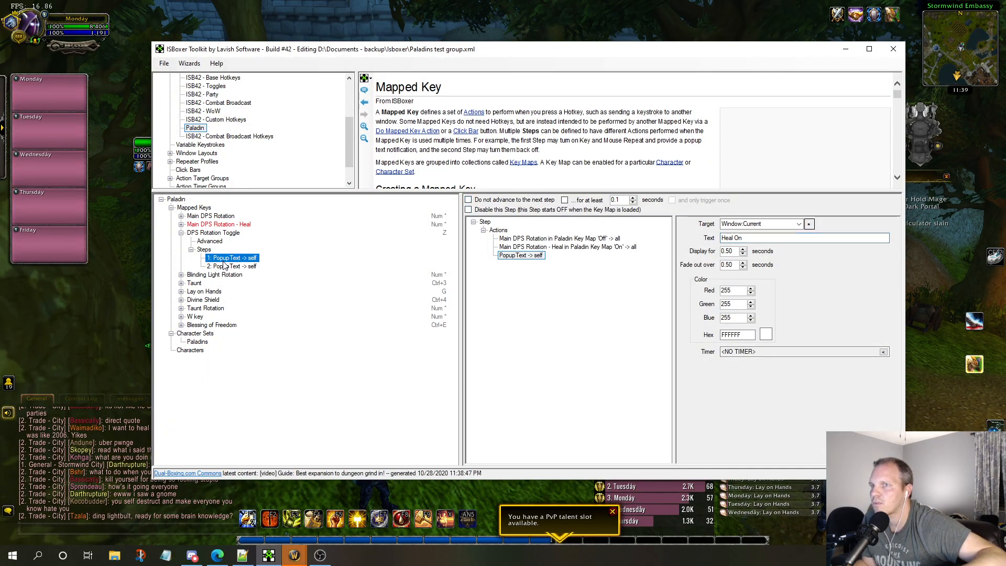
Inspect step 2's DPS rotation on action and its Heal Off popup text
click(231, 265)
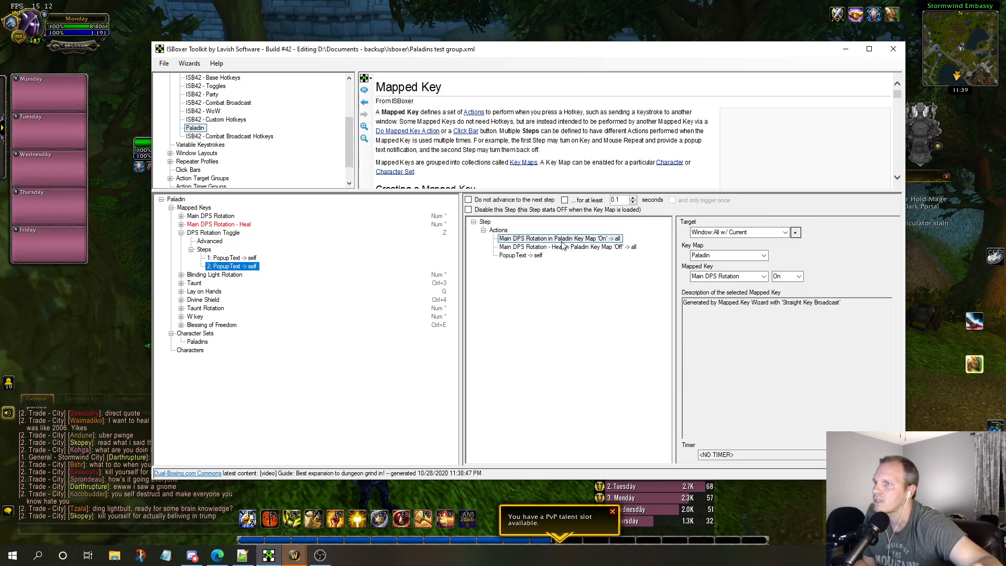
click(558, 238)
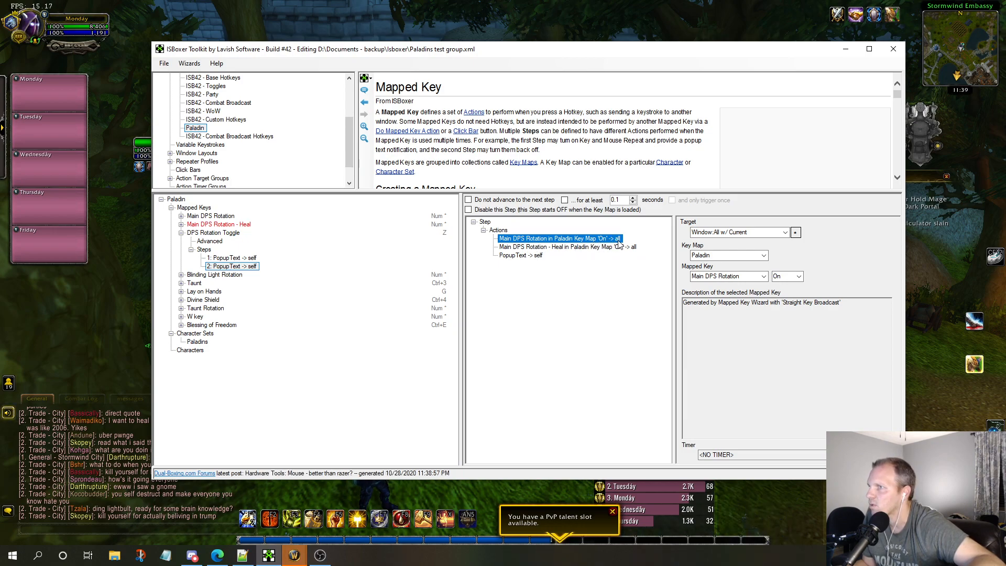
click(565, 247)
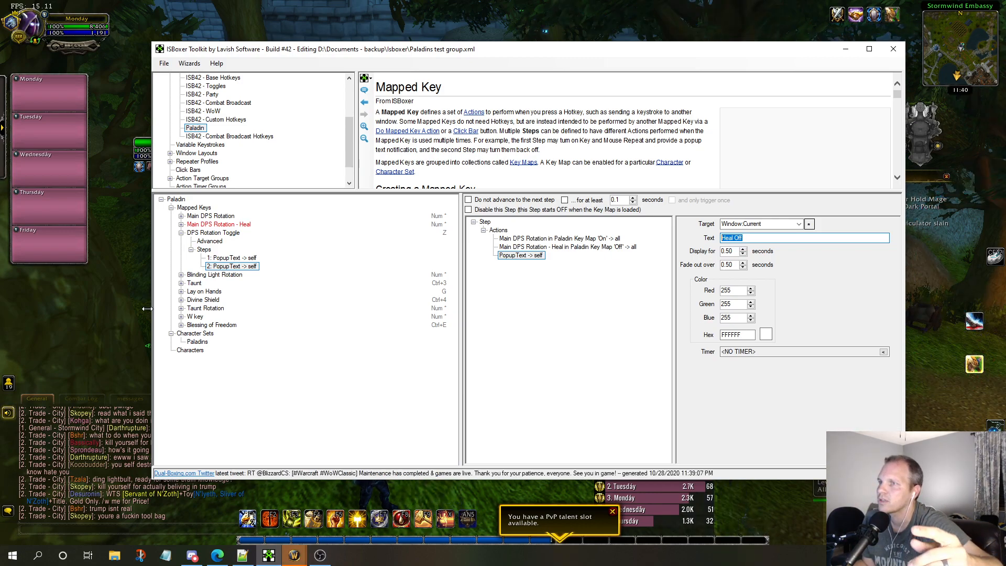
mouse_move(165, 332)
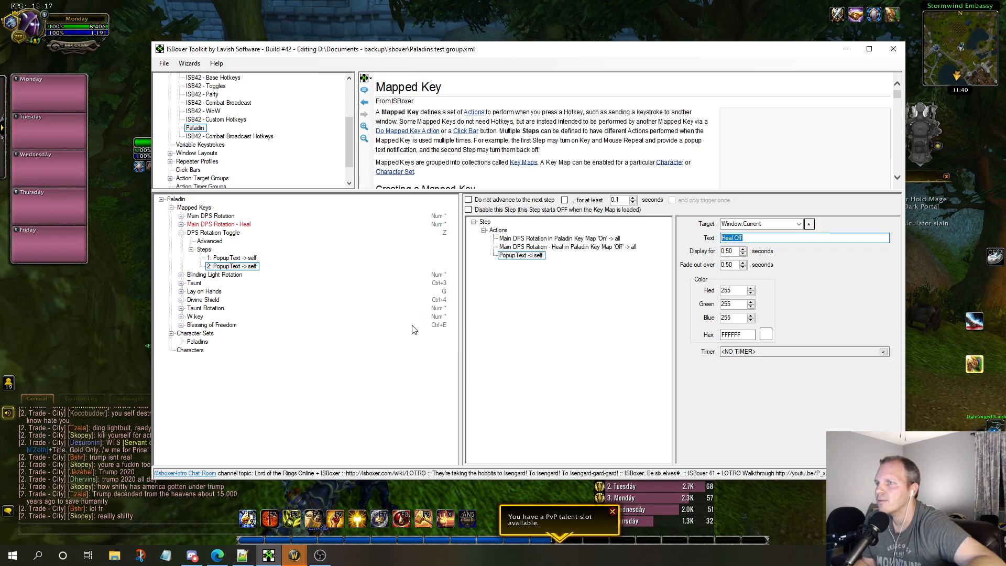
mouse_move(578, 302)
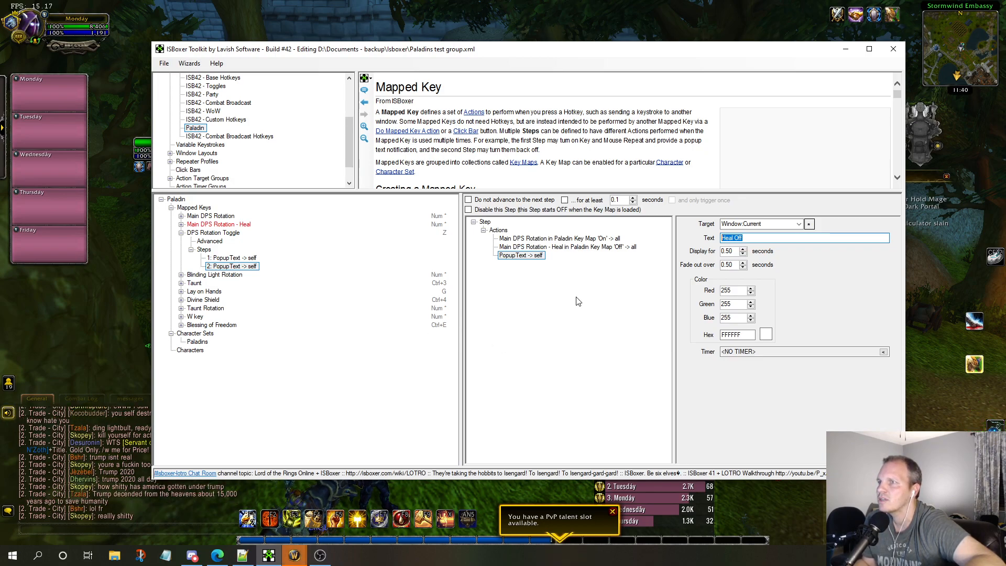